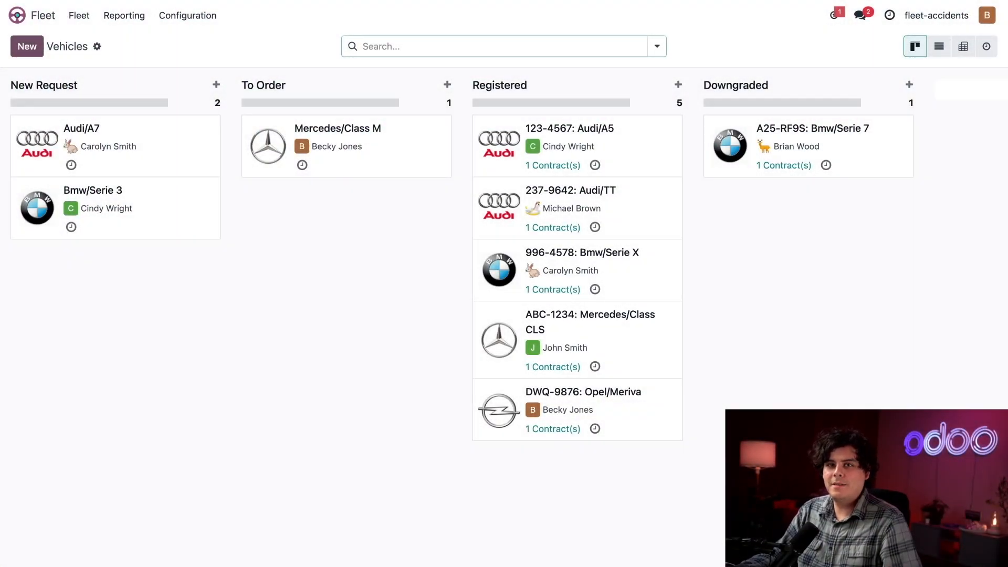
Step: Open the Fleet menu to reveal its Fleet, Contracts, Services and Odometers sections
click(78, 15)
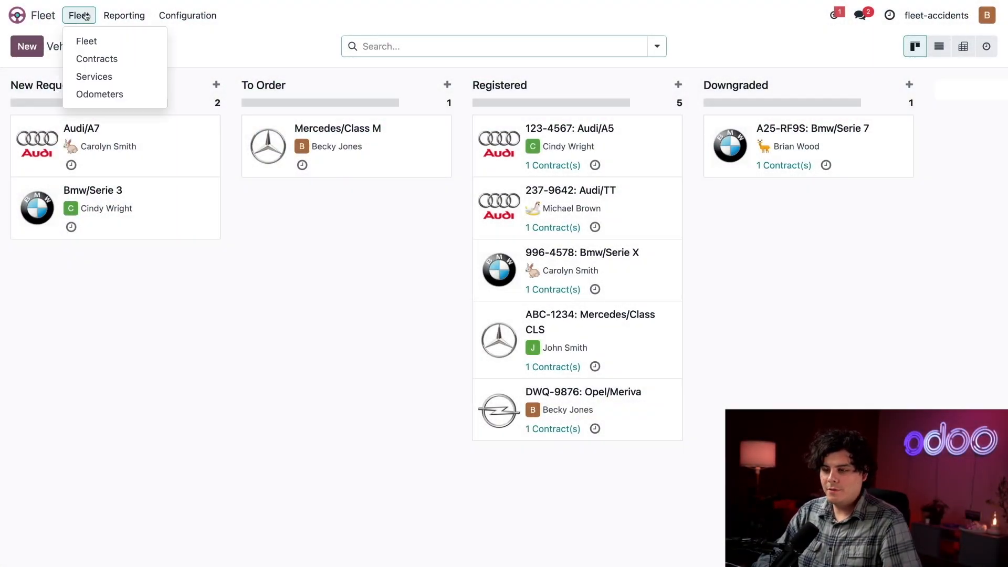
mouse_move(85, 40)
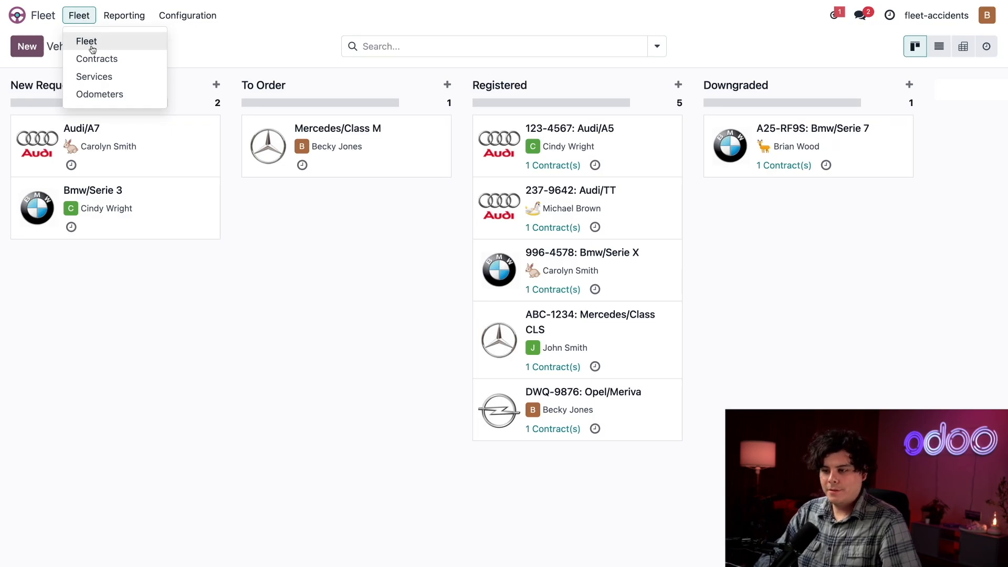
Step: Go to the Services records, grouped by service type
click(94, 77)
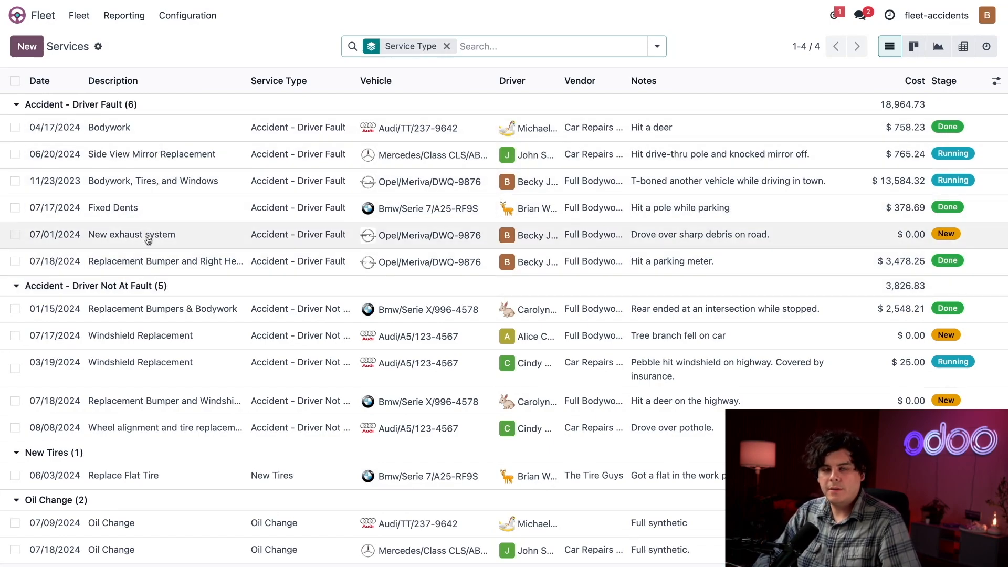
mouse_move(131, 234)
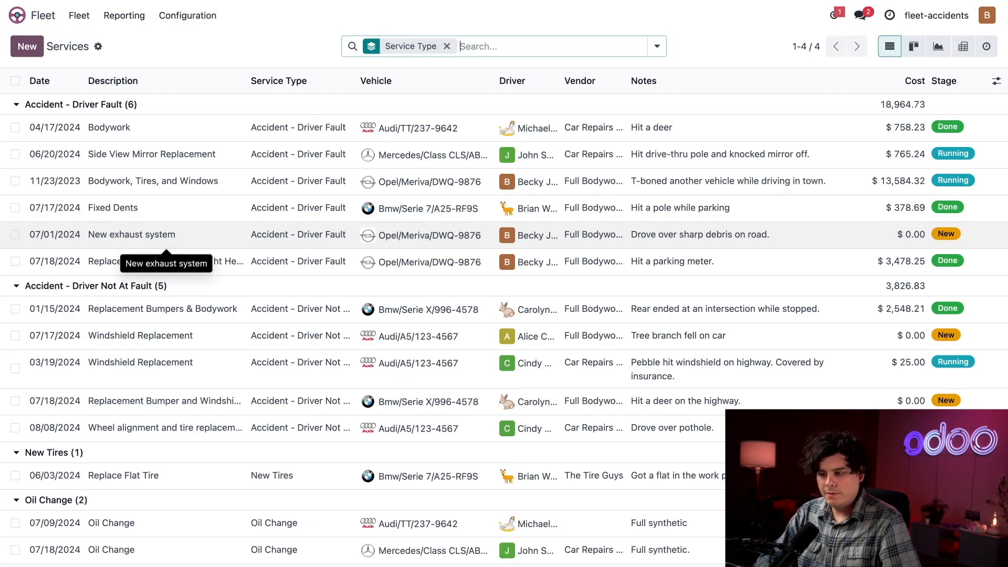
mouse_move(671, 200)
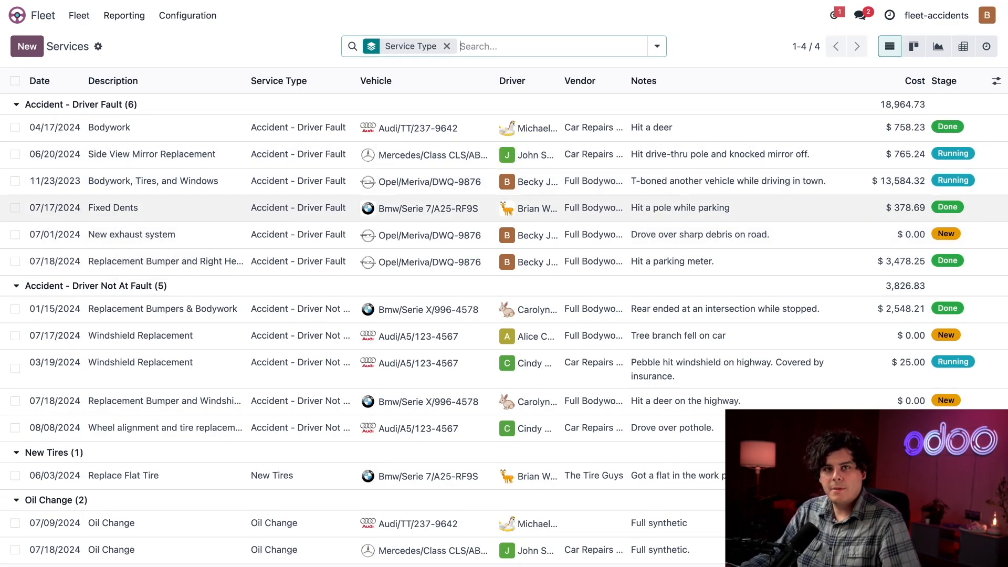
mouse_move(688, 137)
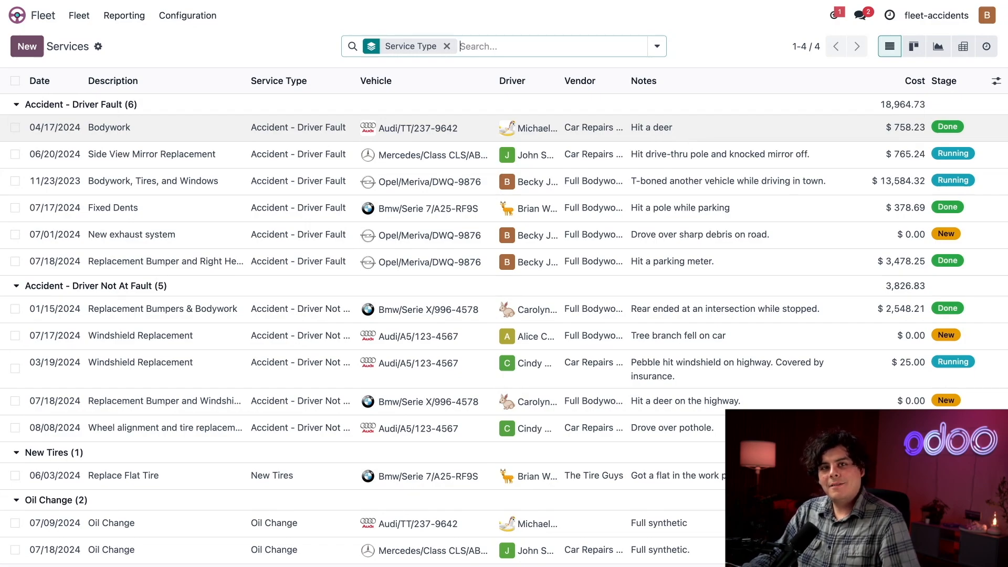
Step: Create a service 'Rear Bumper Replacement' with type Accident - Driver Not At Fault
click(26, 46)
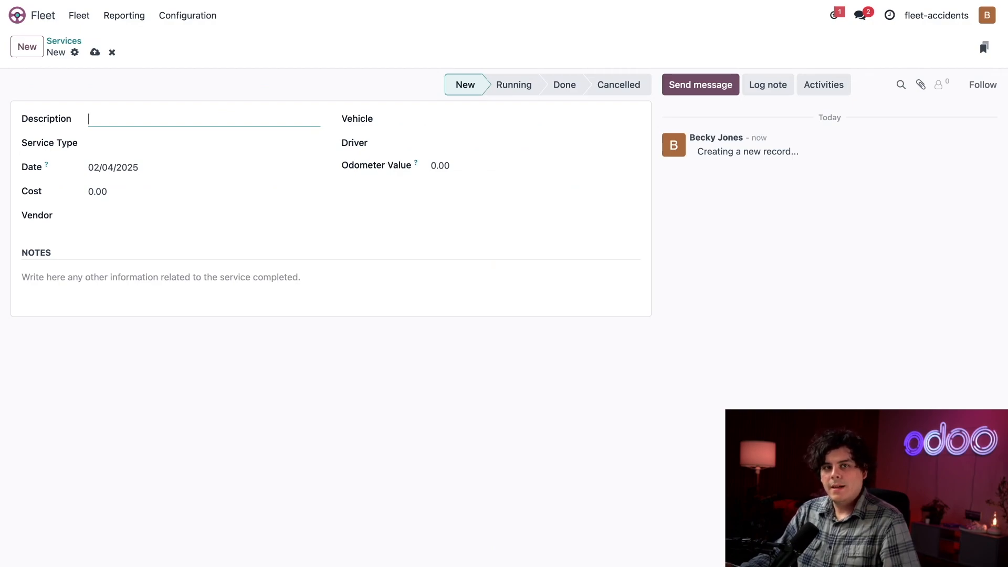
text(Rear)
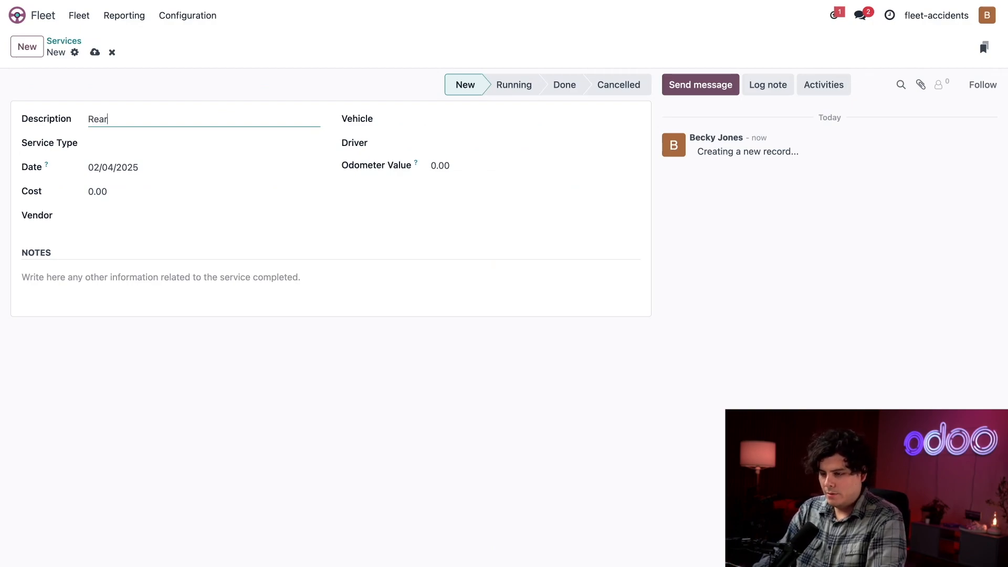
text(Bumper)
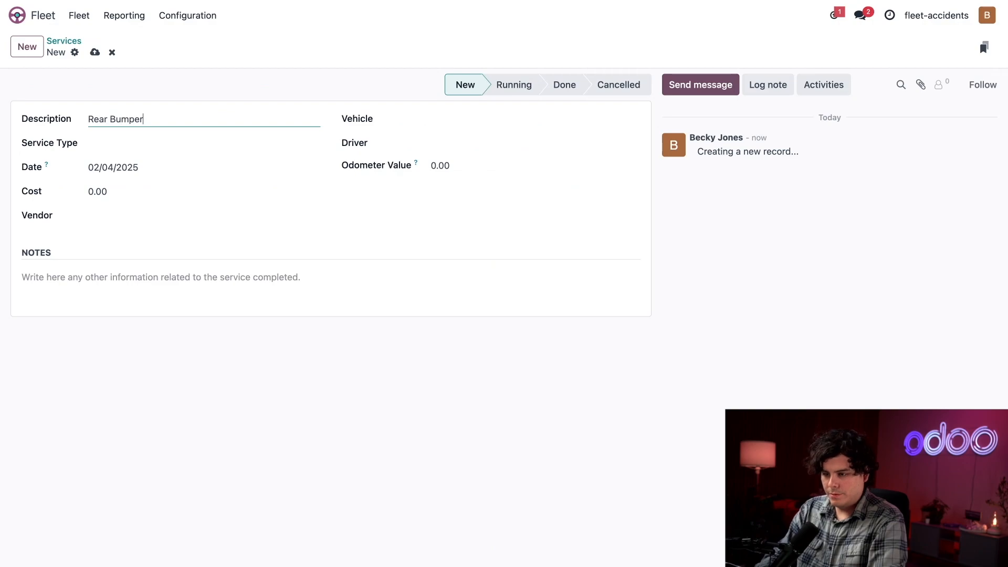
text(Replacement)
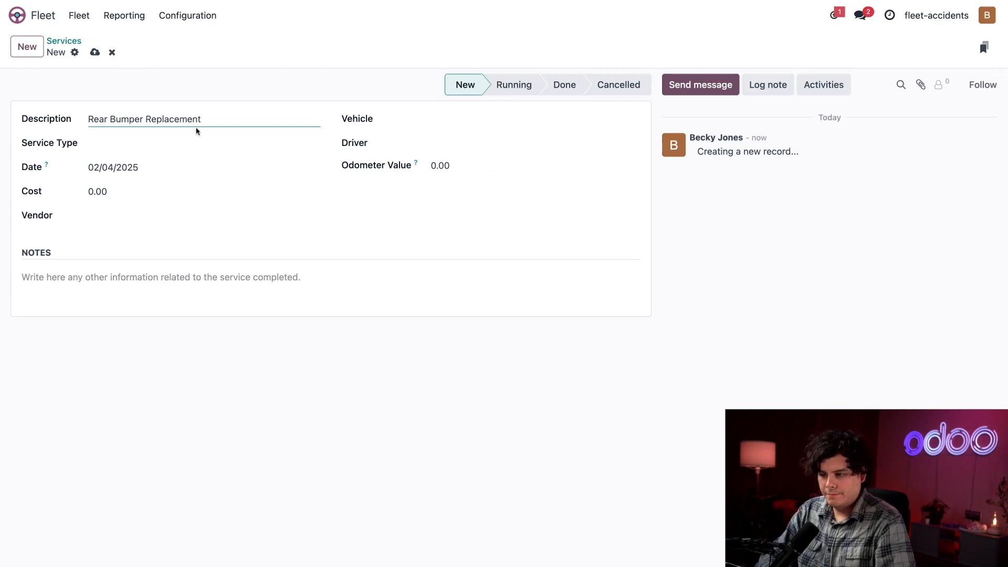
click(203, 142)
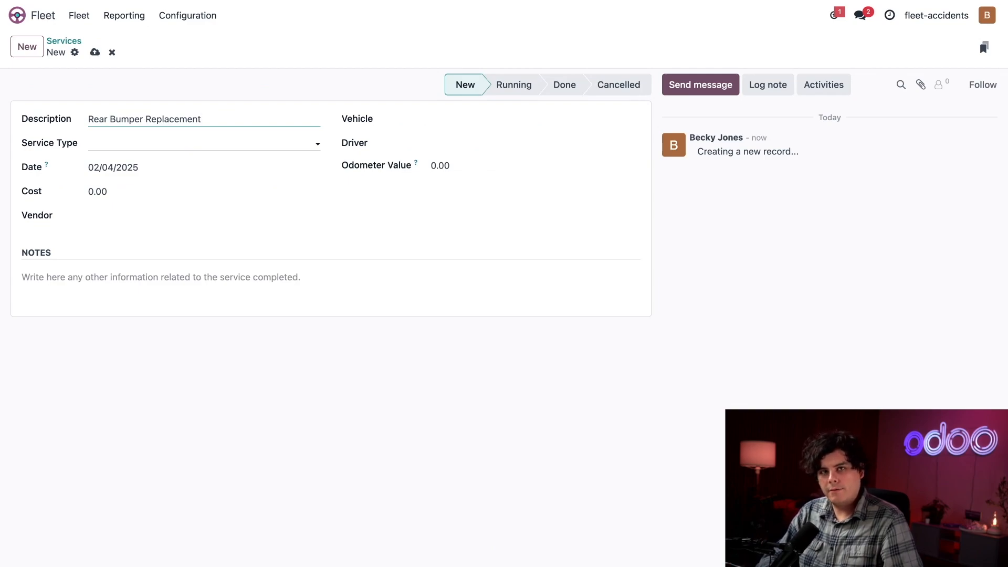
click(192, 142)
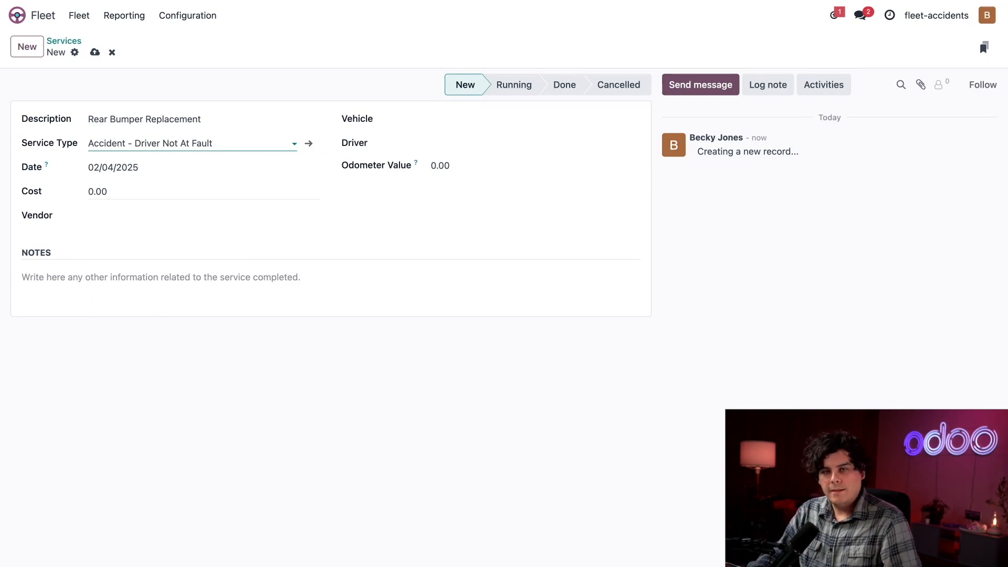
mouse_move(183, 184)
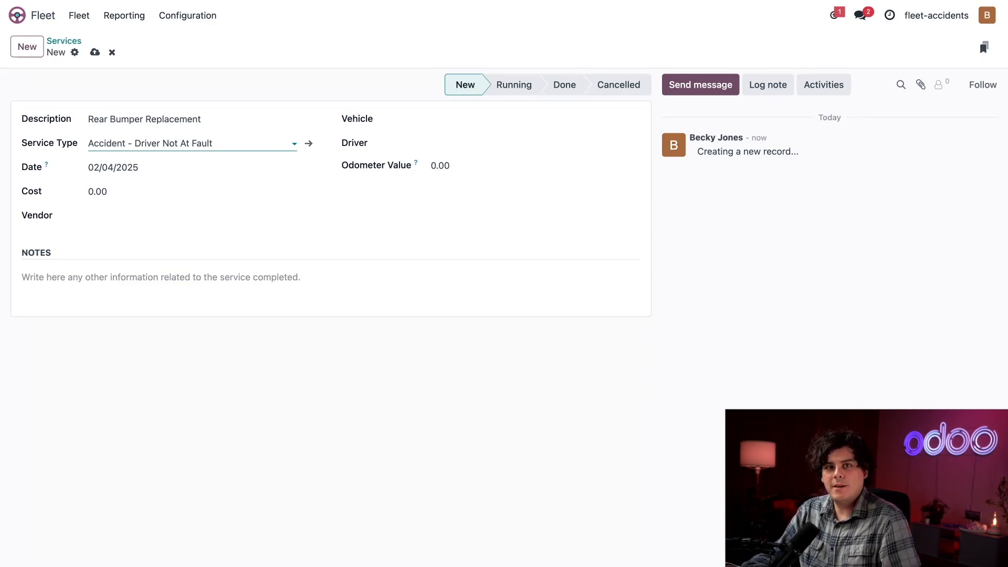
Step: Set the vendor to Car Repairs Plus and the vehicle to Audi/A5/123-4567
click(203, 215)
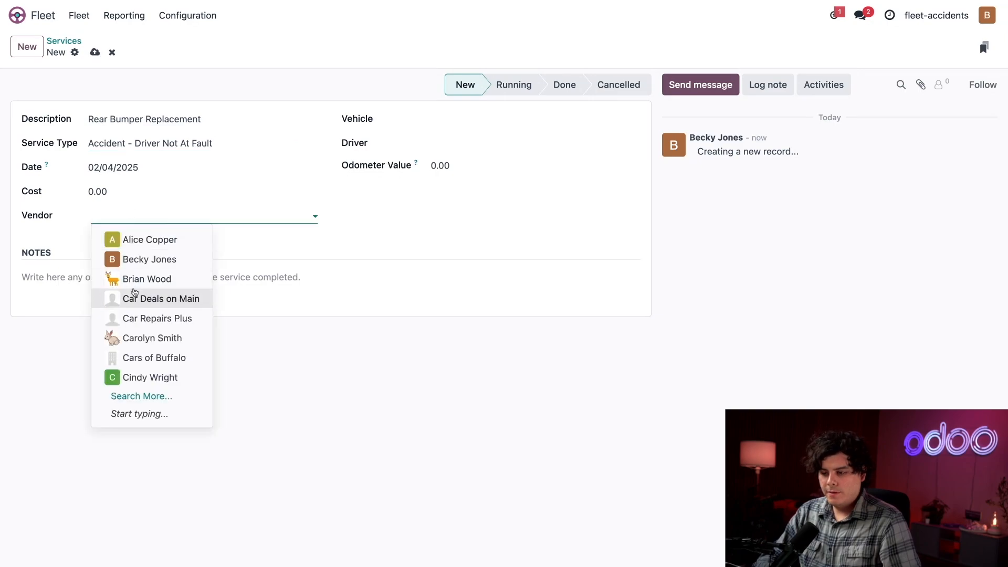
click(155, 318)
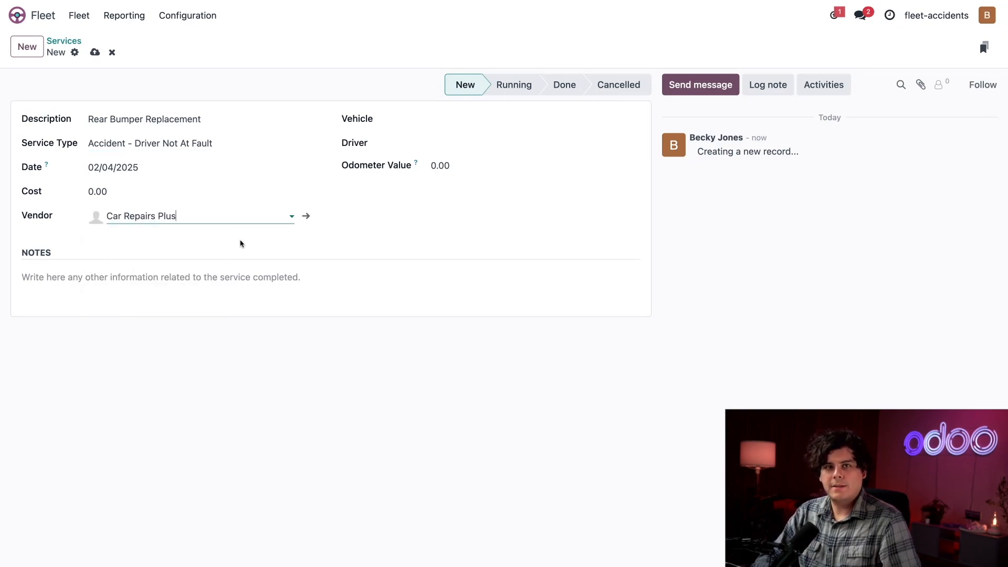
click(161, 277)
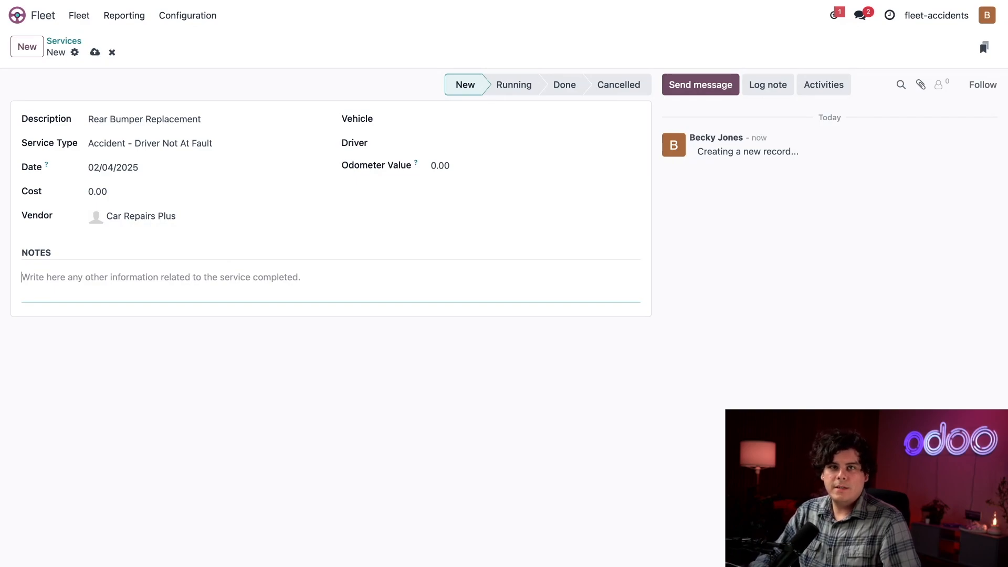
click(534, 120)
text(Audi/A5/123-4567)
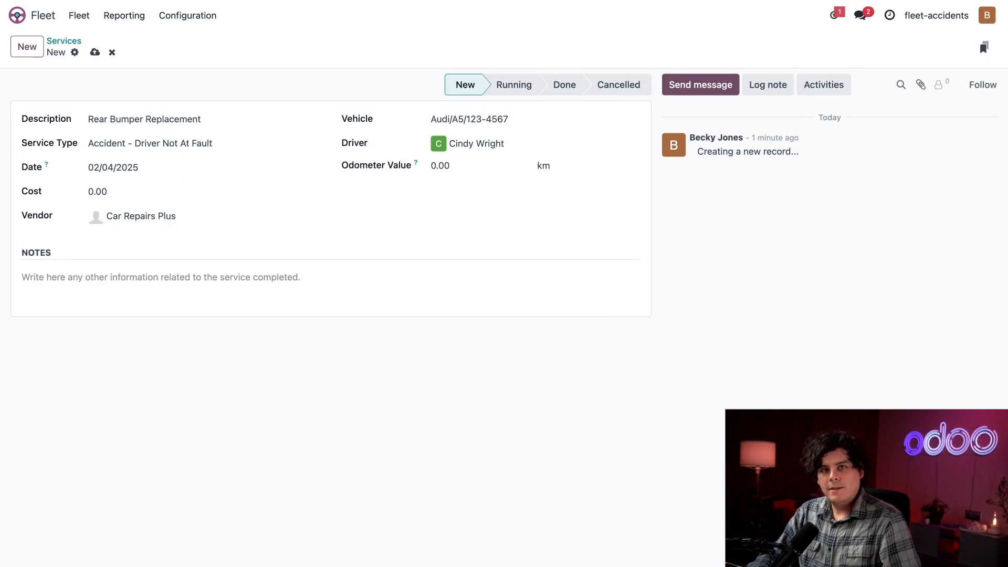
Step: Enter odometer 83231 and the note 'Rear-ended at stoplight', then save the service
click(469, 165)
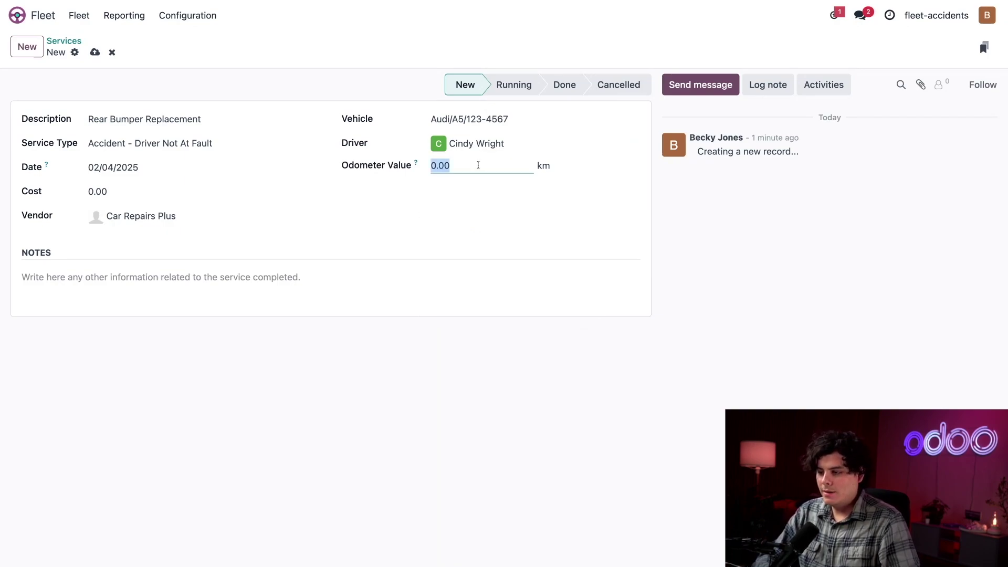
text(83,231)
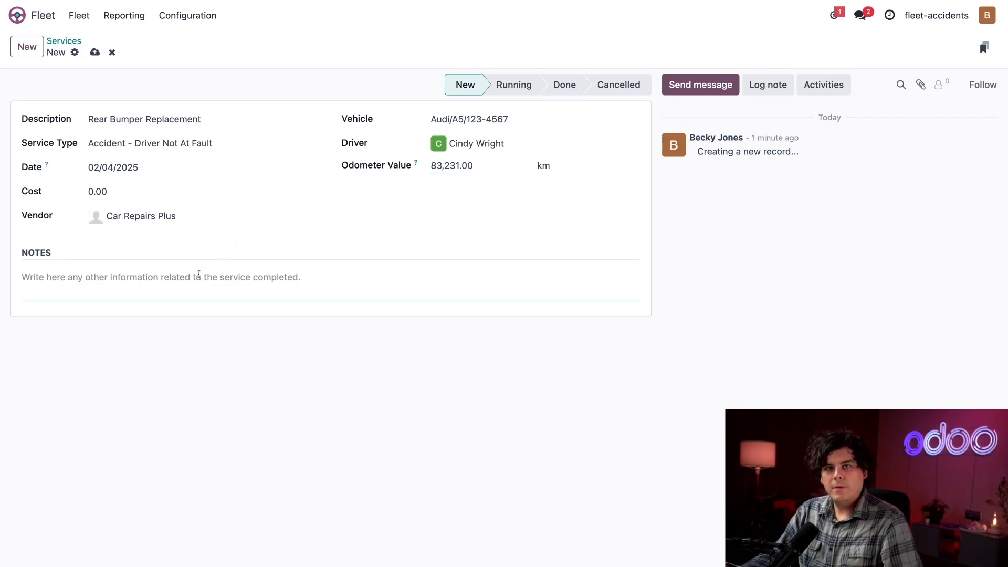
text(R)
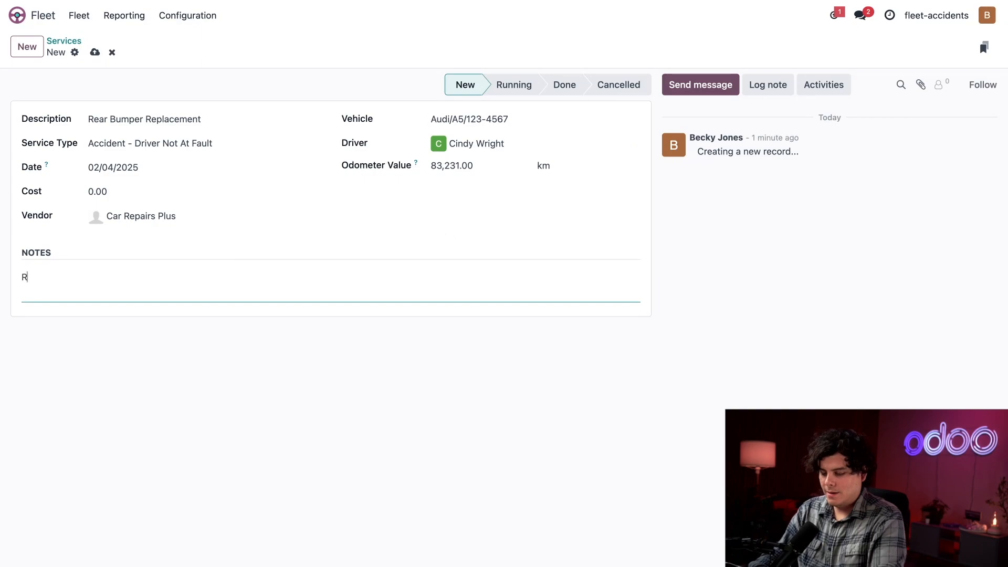
text(ear-ended a)
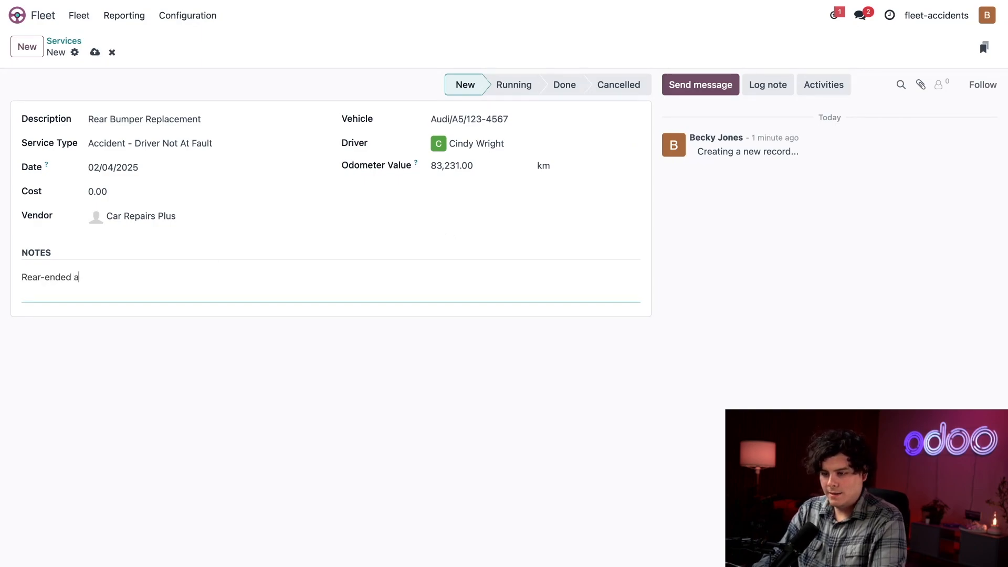
text(t stoplight)
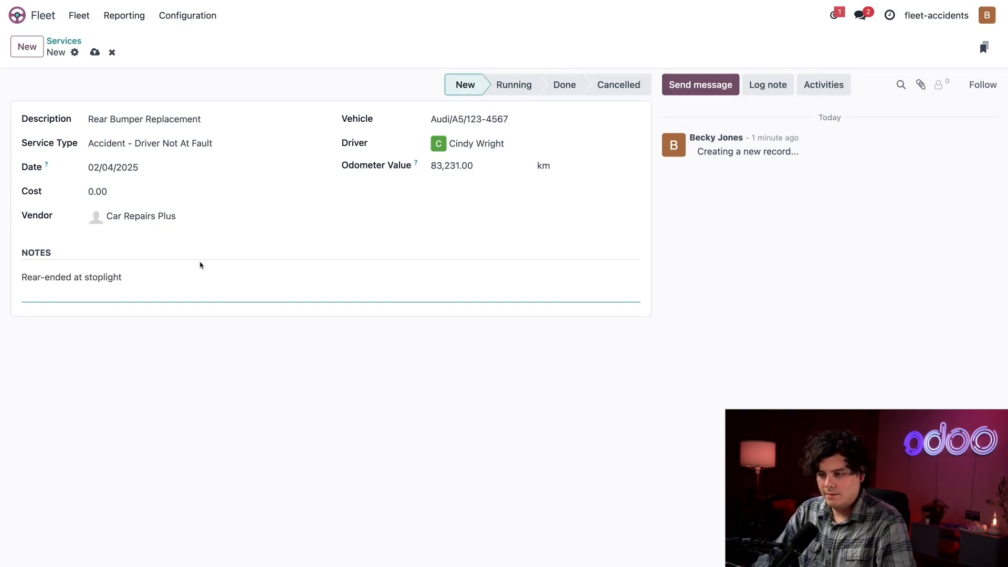
click(95, 52)
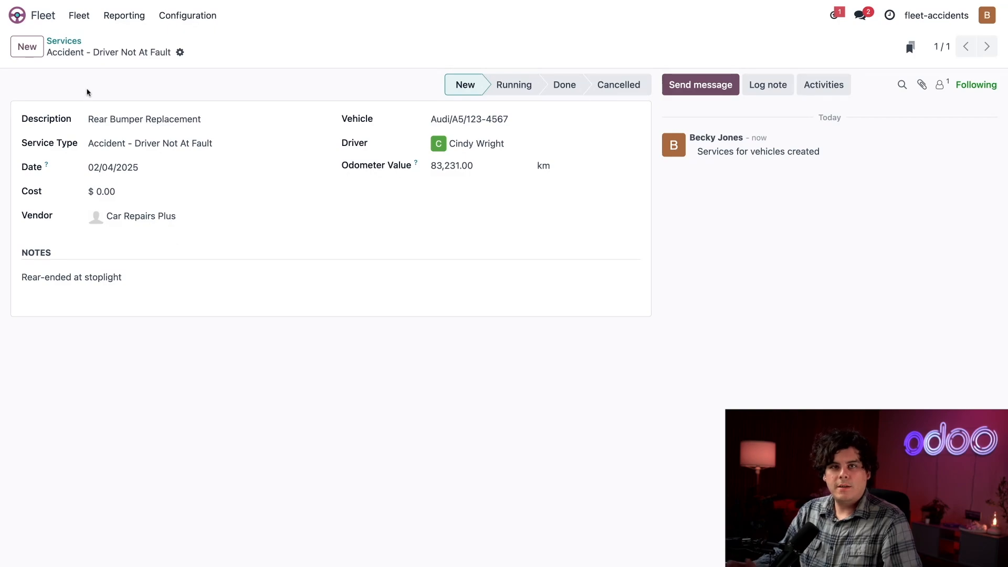
mouse_move(203, 43)
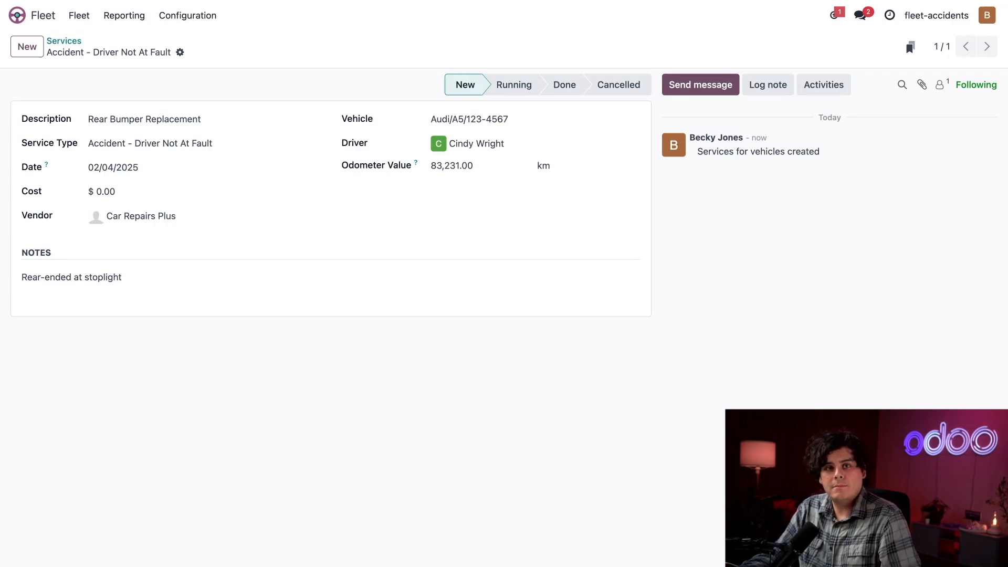
mouse_move(63, 41)
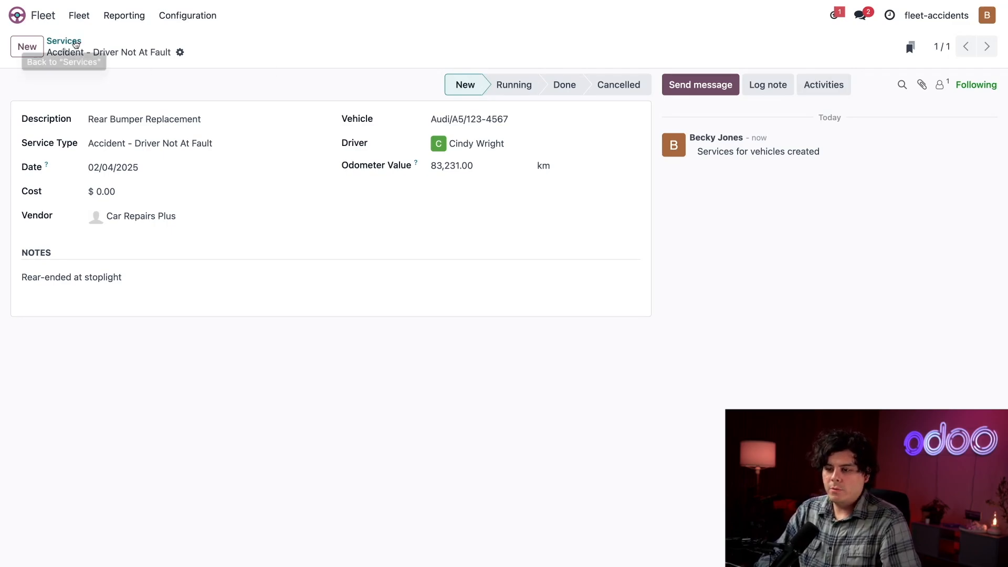
Step: Return to the Services list, where Rear Bumper Replacement appears under Accident - Driver Not At Fault
click(64, 40)
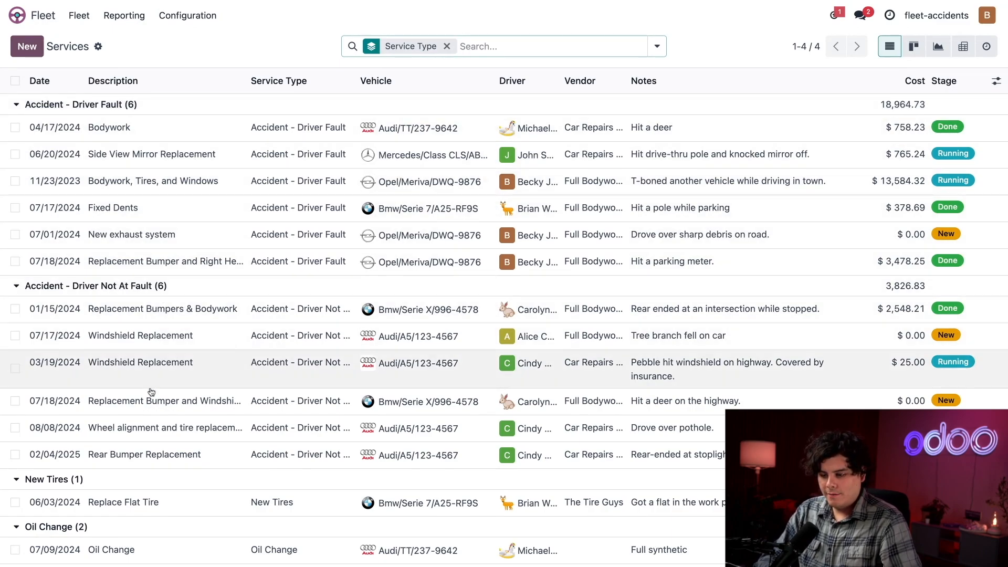
mouse_move(141, 455)
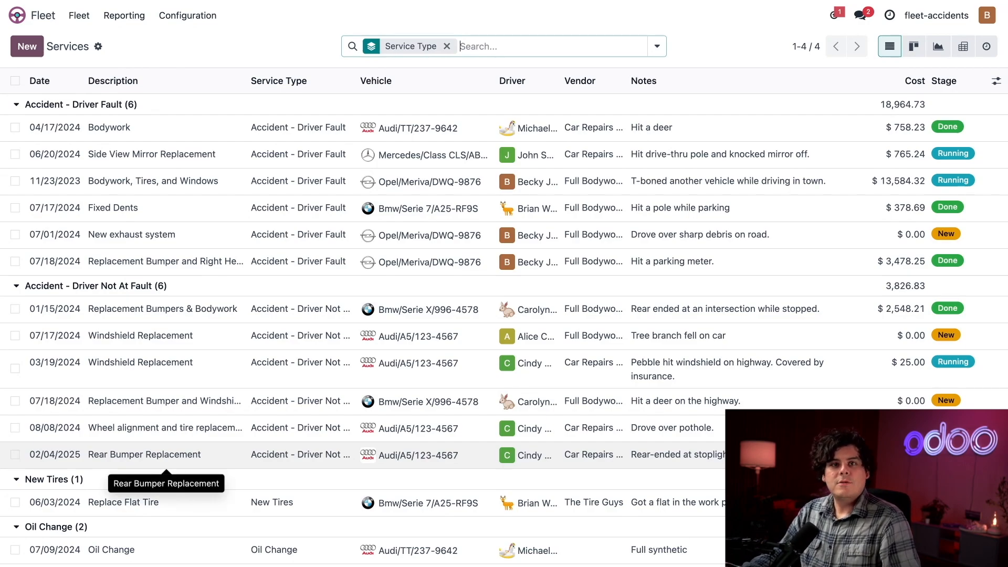
mouse_move(711, 288)
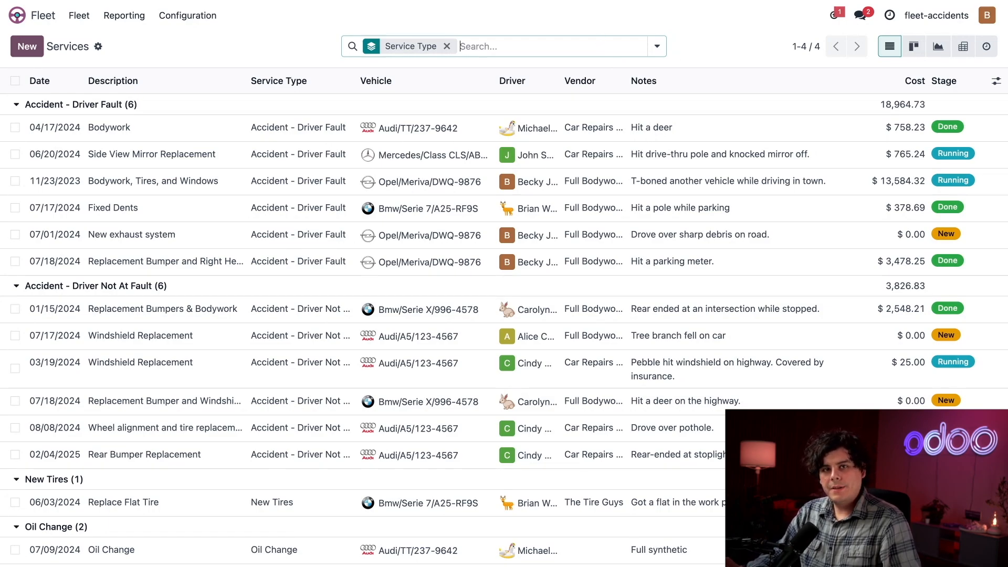
click(656, 46)
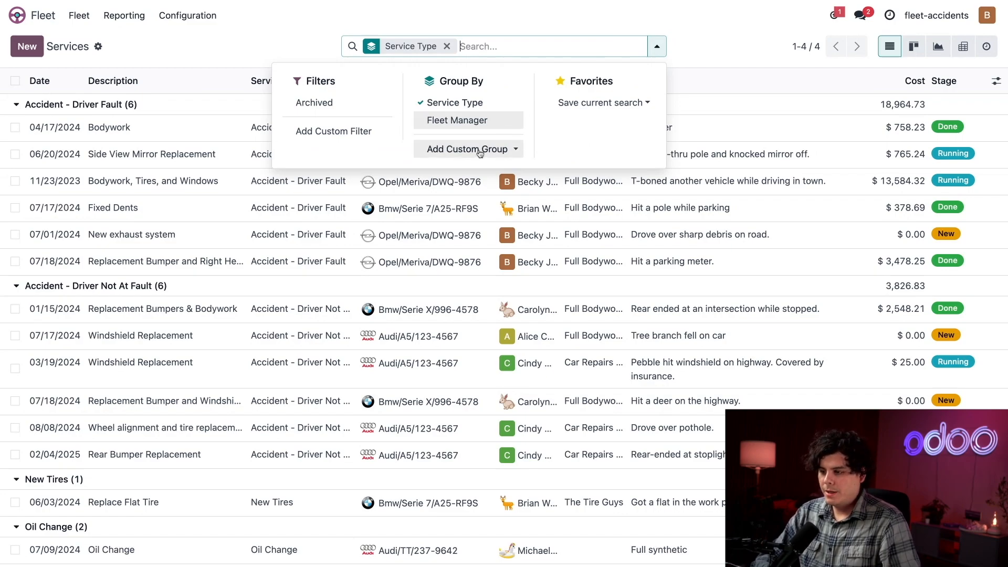
Step: Add a custom filter with Stage = New or Stage = Running
click(333, 132)
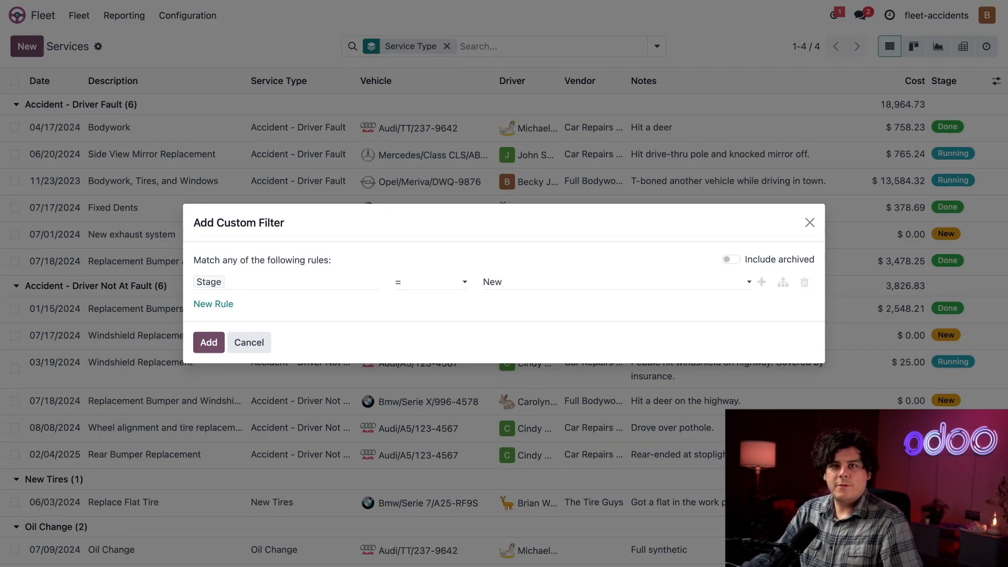
click(761, 281)
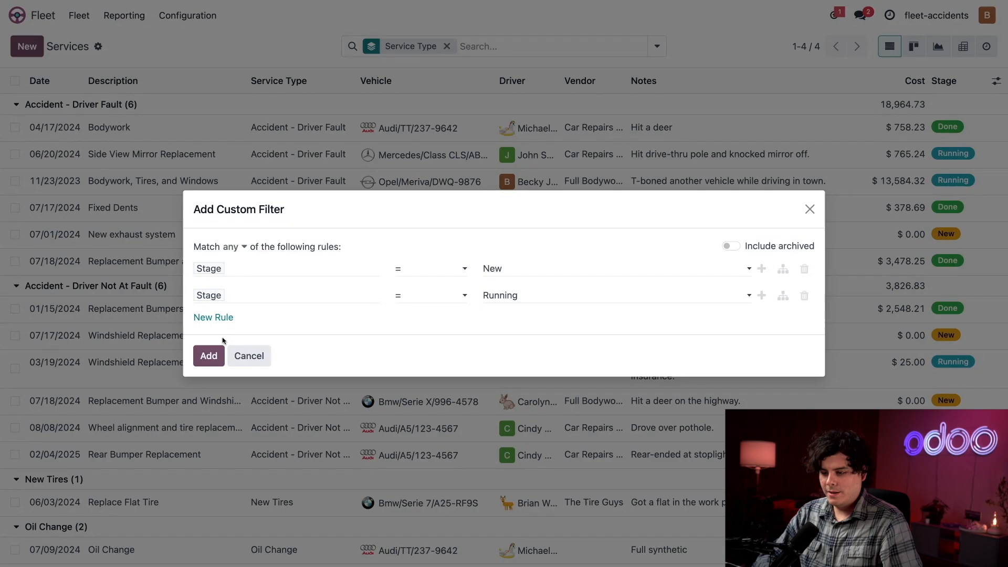
click(208, 355)
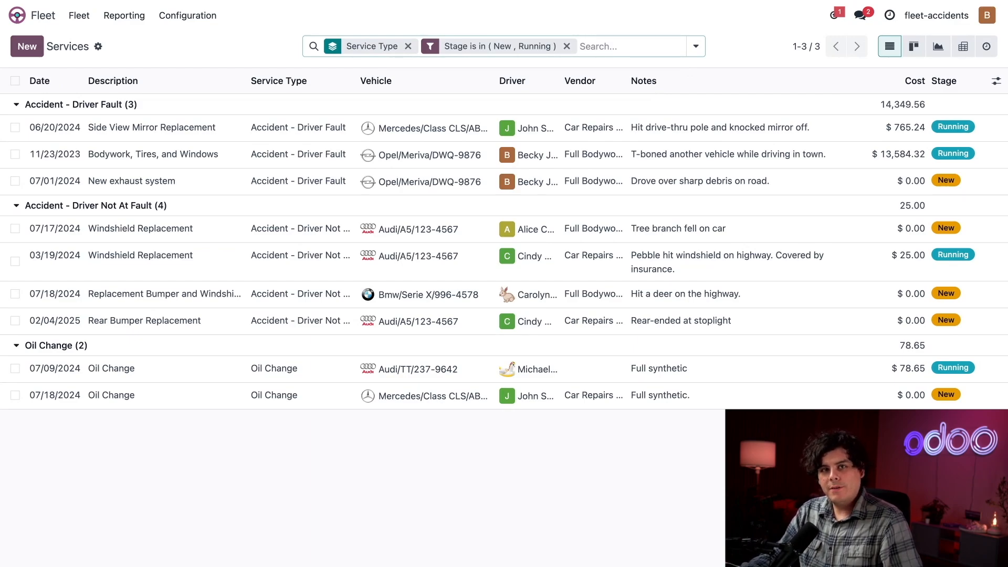
Step: Save the current grouped, stage-filtered search as the favorite 'Follow Up'
click(695, 46)
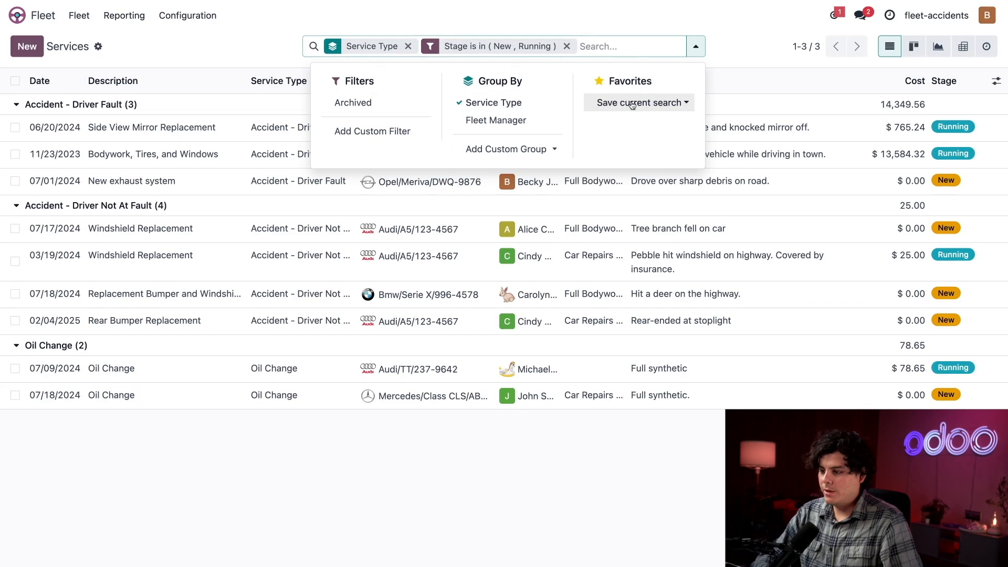
click(638, 103)
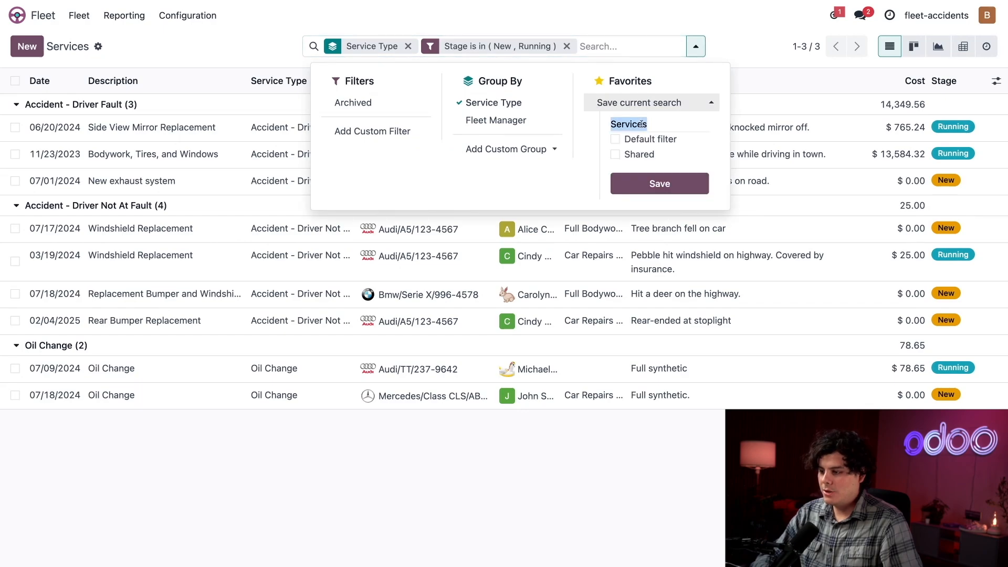
text(Follw)
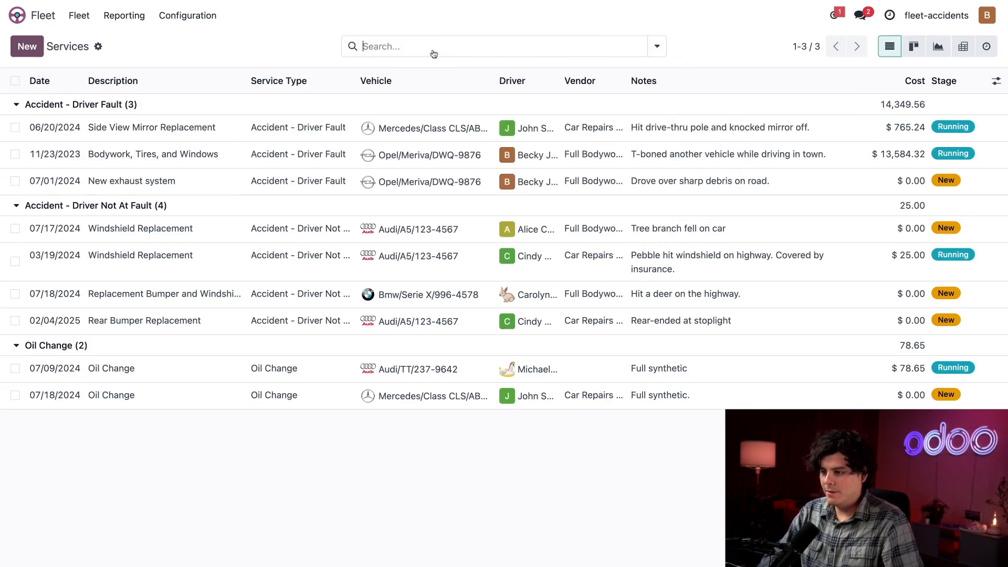
click(656, 46)
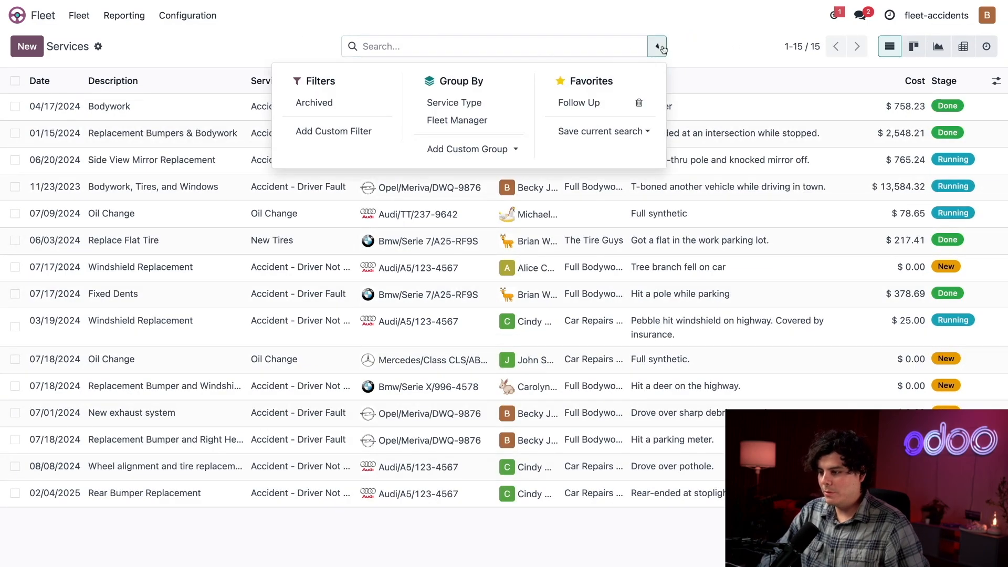
Step: Apply the Follow Up favorite, showing nine New/Running services grouped by type
click(578, 103)
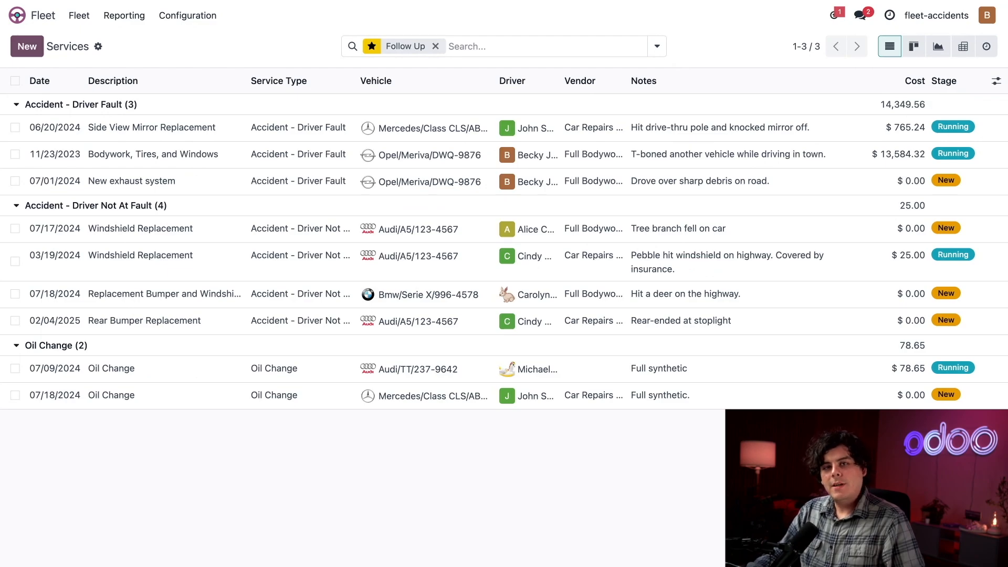
mouse_move(657, 51)
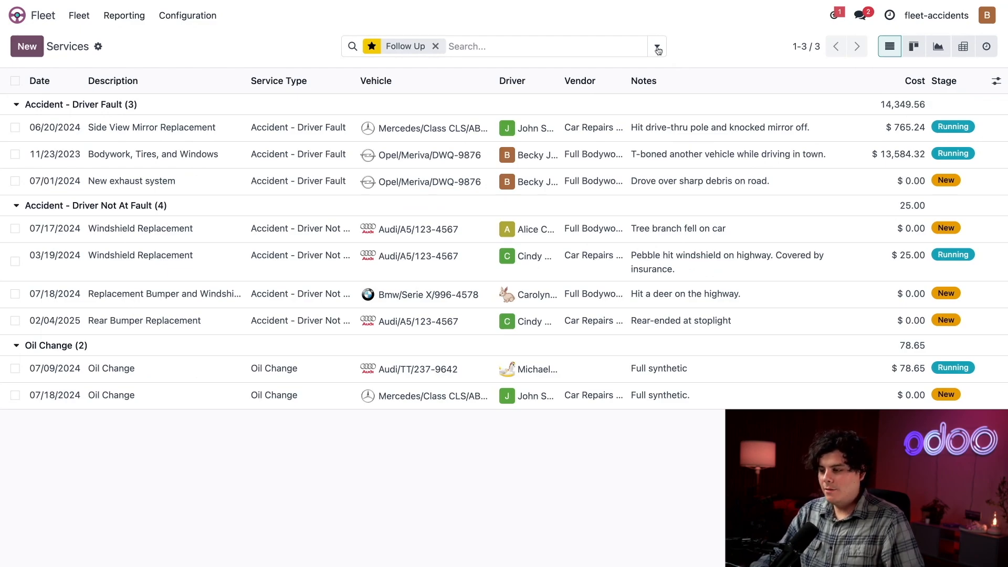
click(657, 46)
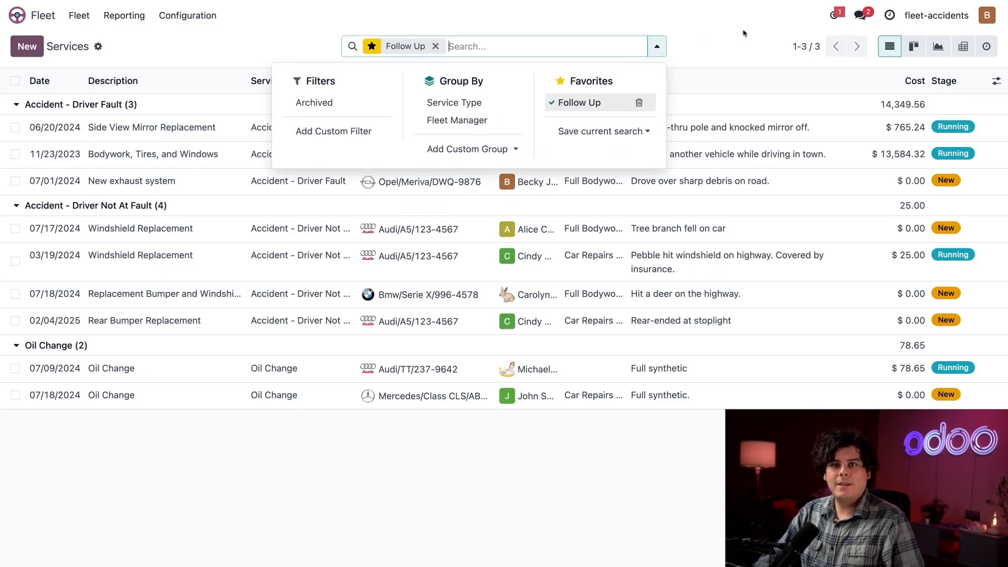
mouse_move(584, 103)
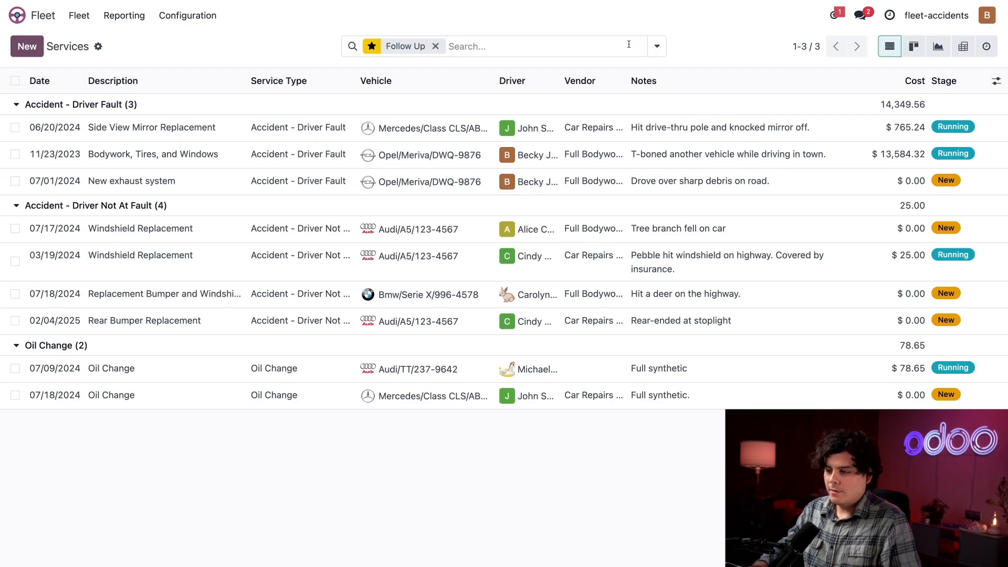
Step: Set Side View Mirror Replacement to Done and return to the Follow Up list
click(152, 126)
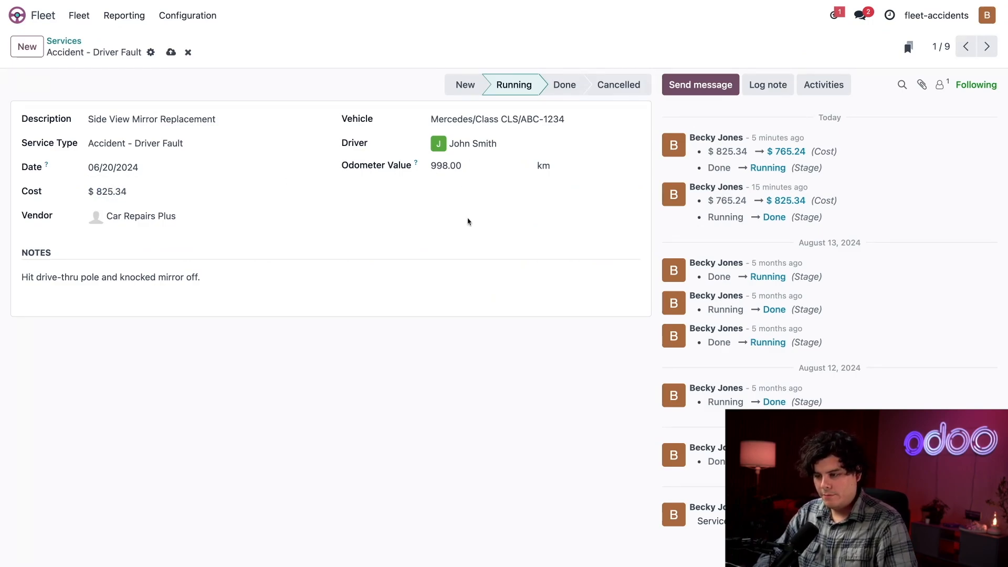
mouse_move(540, 76)
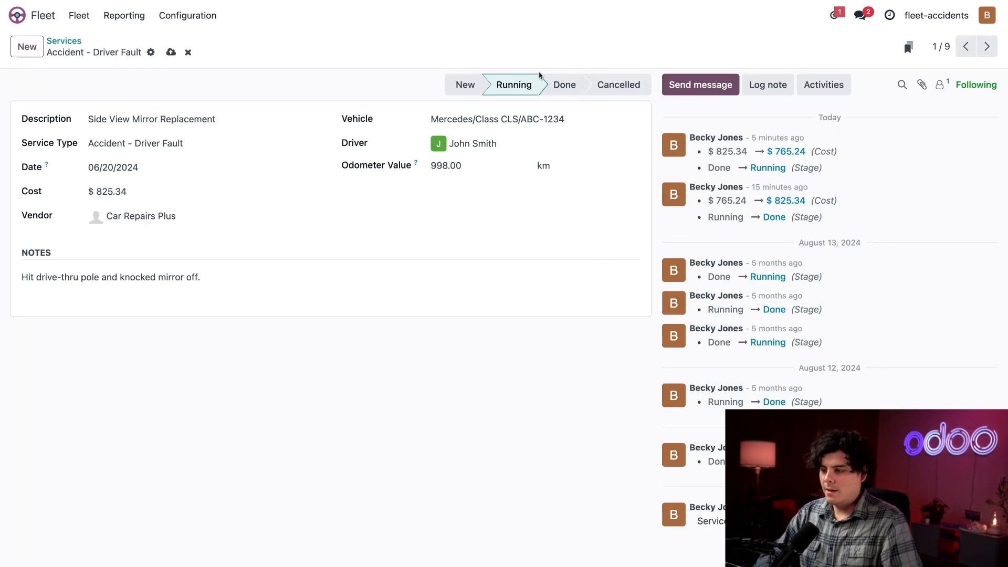
click(564, 84)
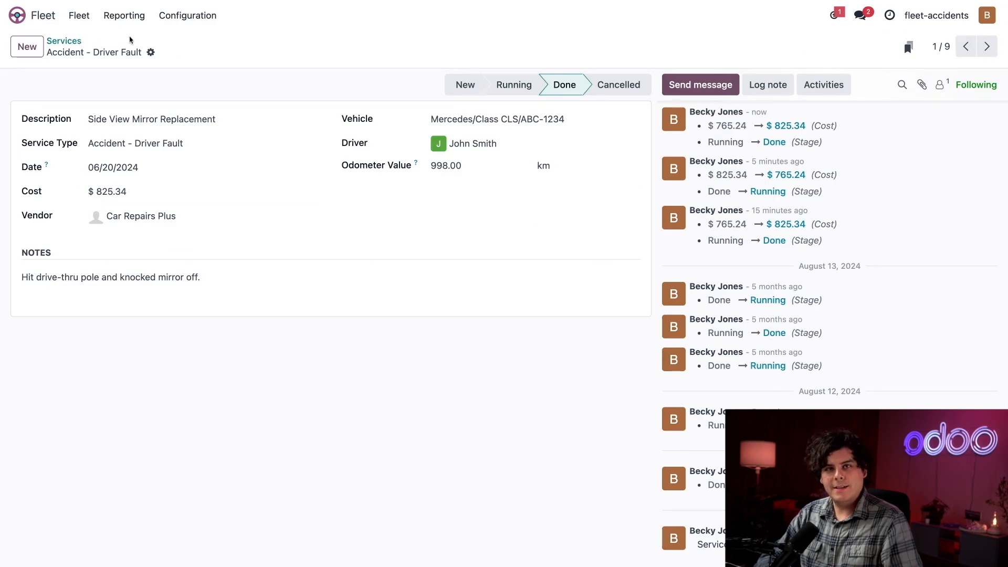
click(64, 40)
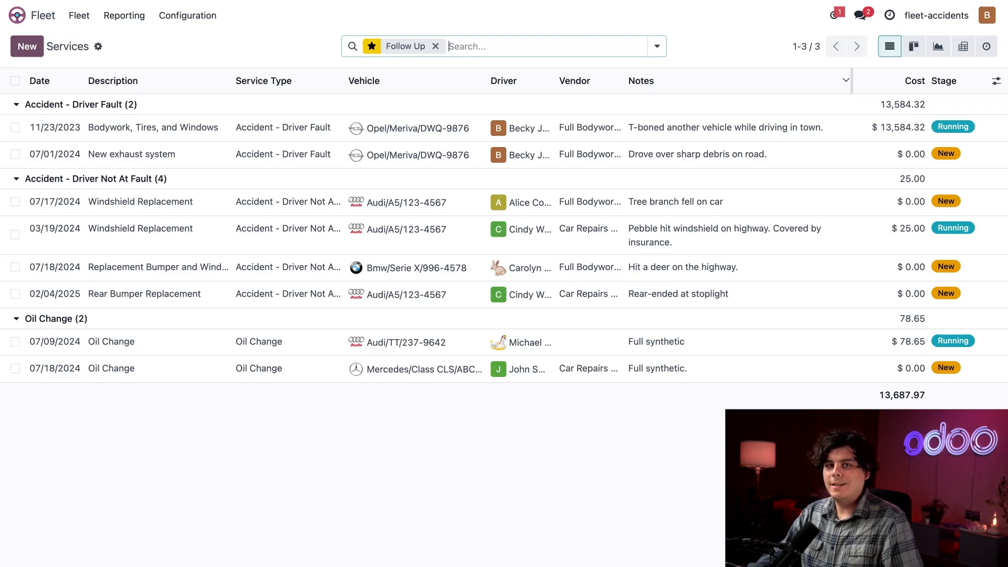
Step: Open the Costs report and group the 2025 costs by vehicle
click(124, 14)
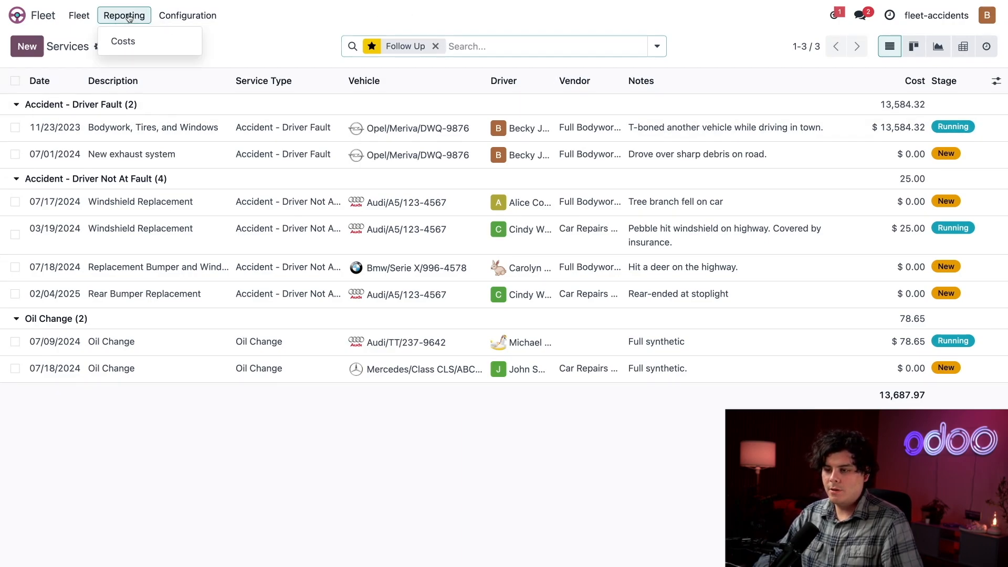
click(123, 41)
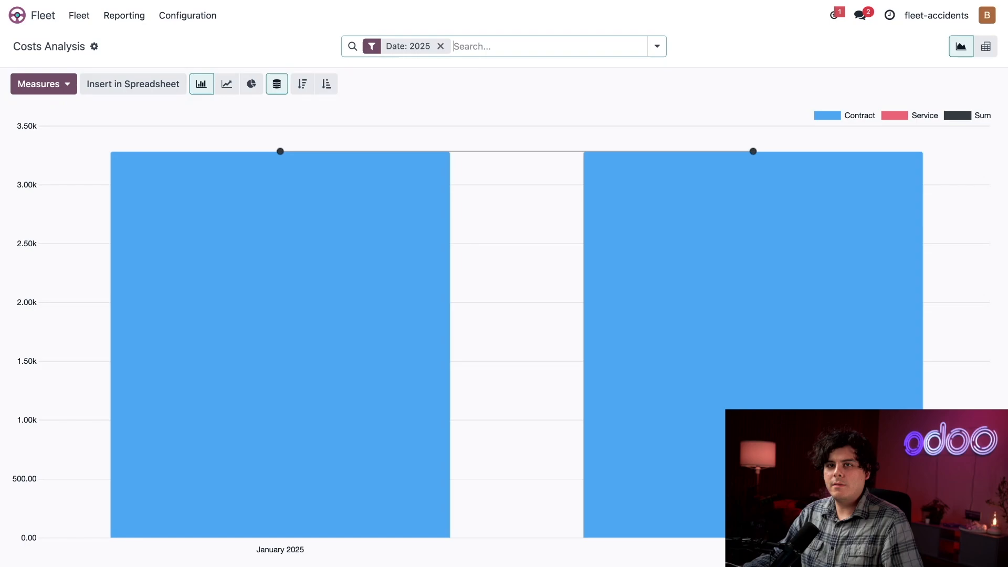
click(656, 46)
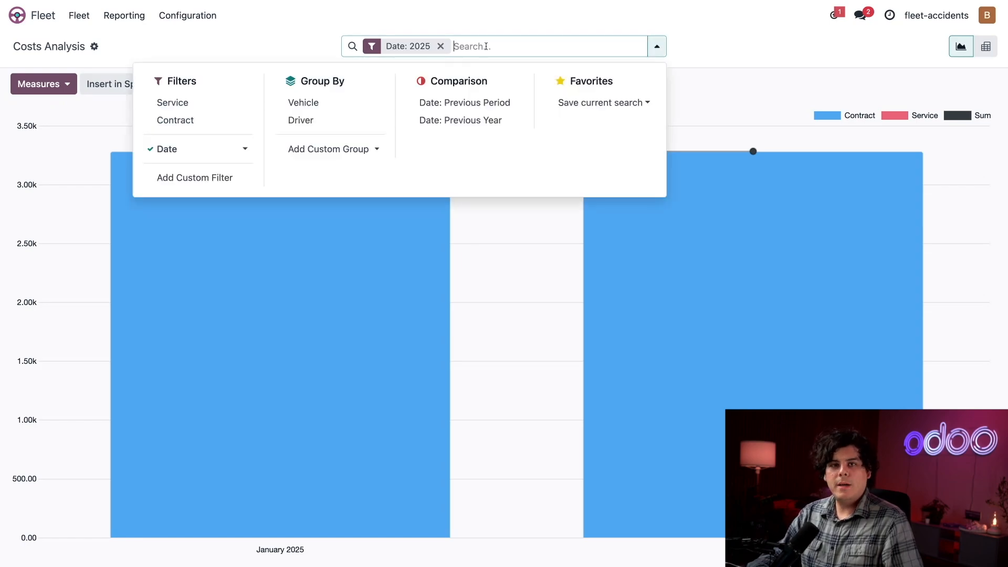
click(303, 103)
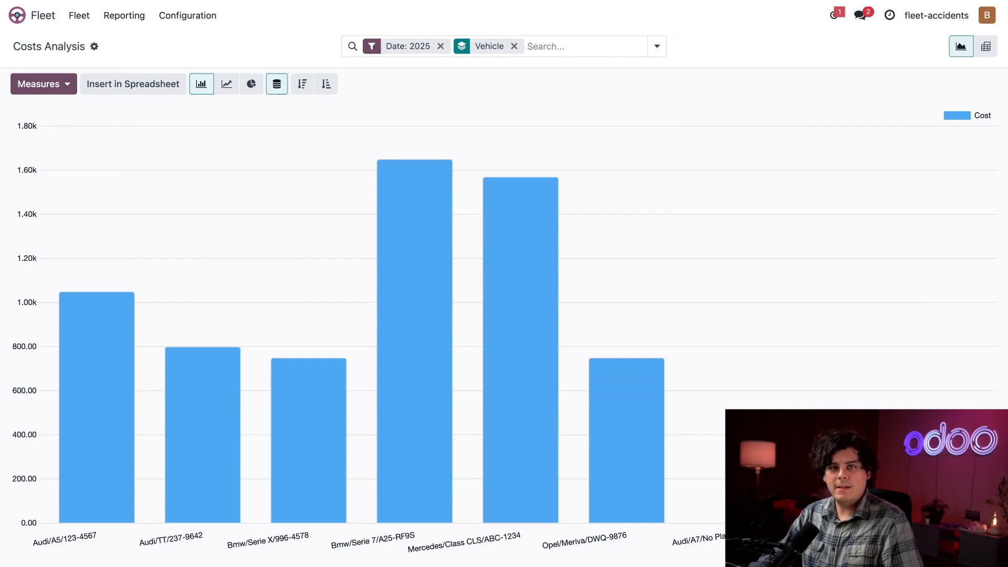
Step: Show Costs Analysis as a pivot, drop the Date: 2025 filter, and keep only Service costs
click(986, 46)
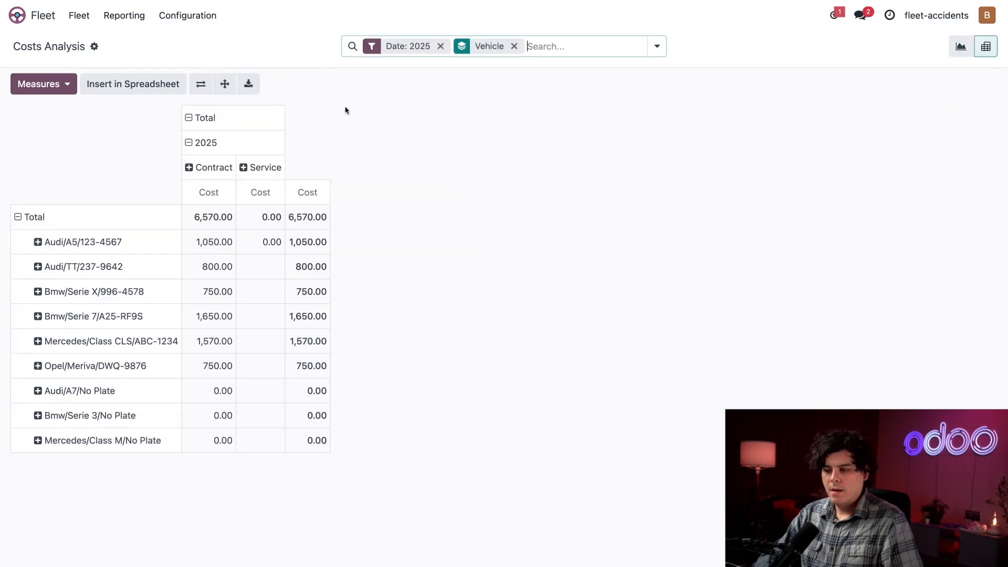
mouse_move(325, 141)
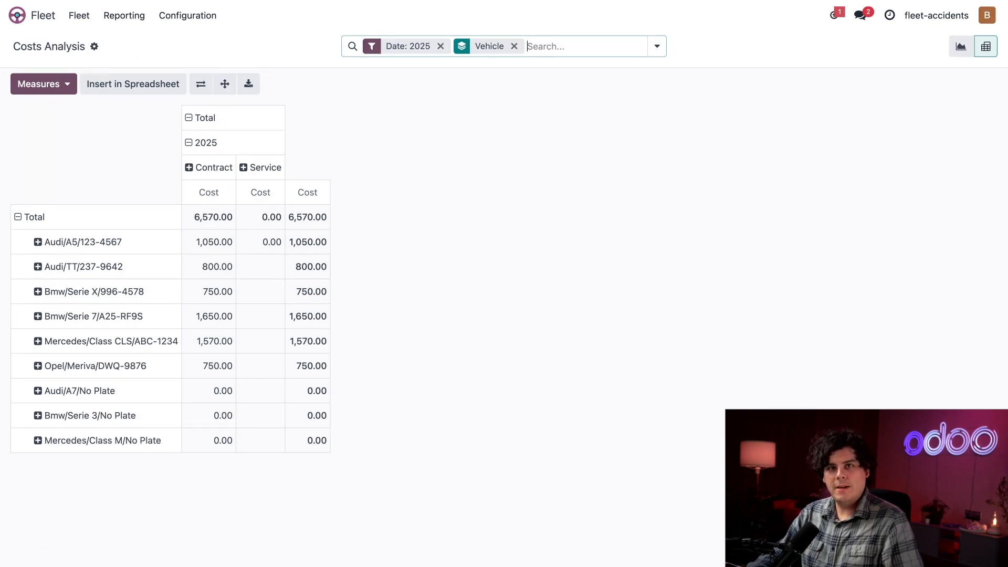
click(440, 46)
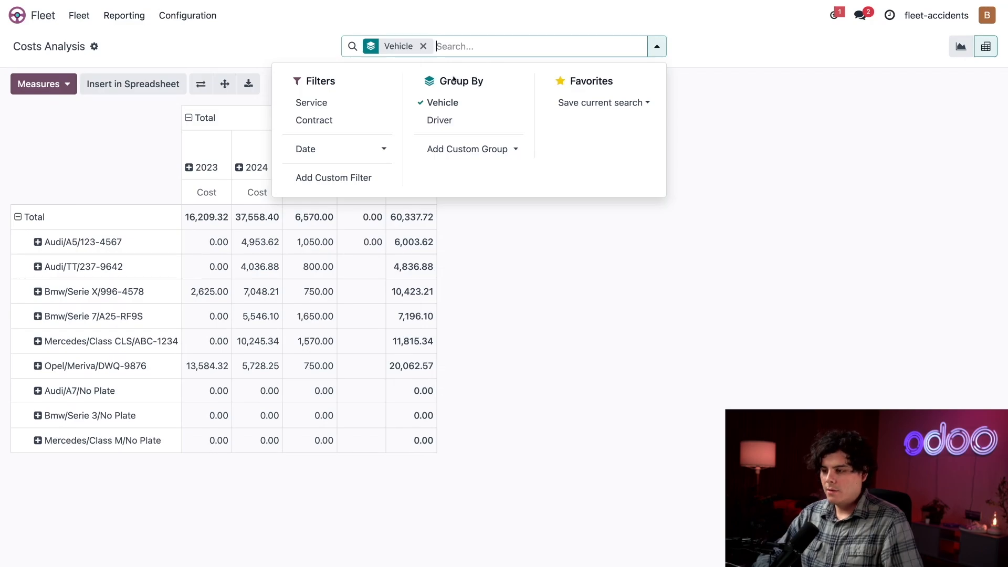
click(311, 102)
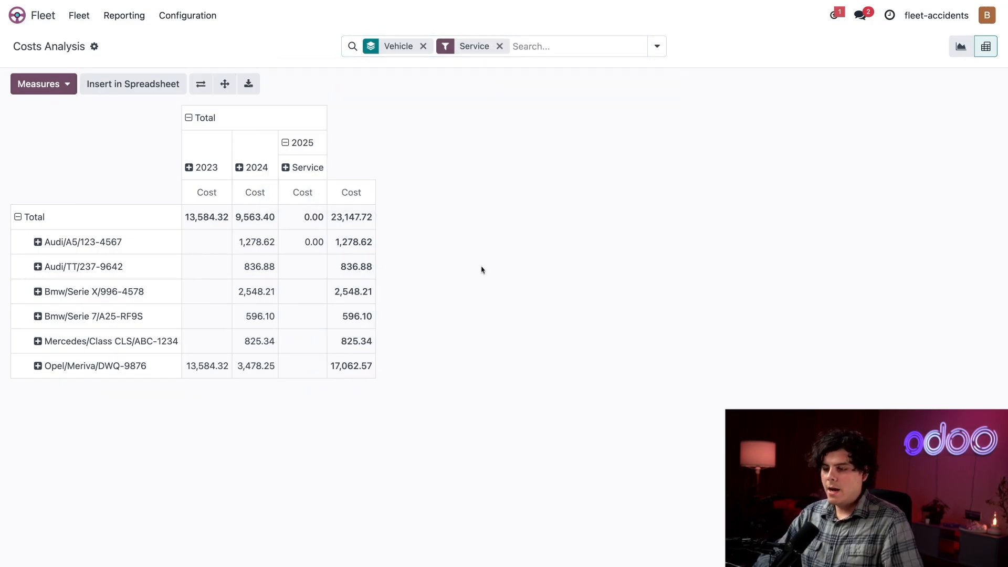
mouse_move(473, 265)
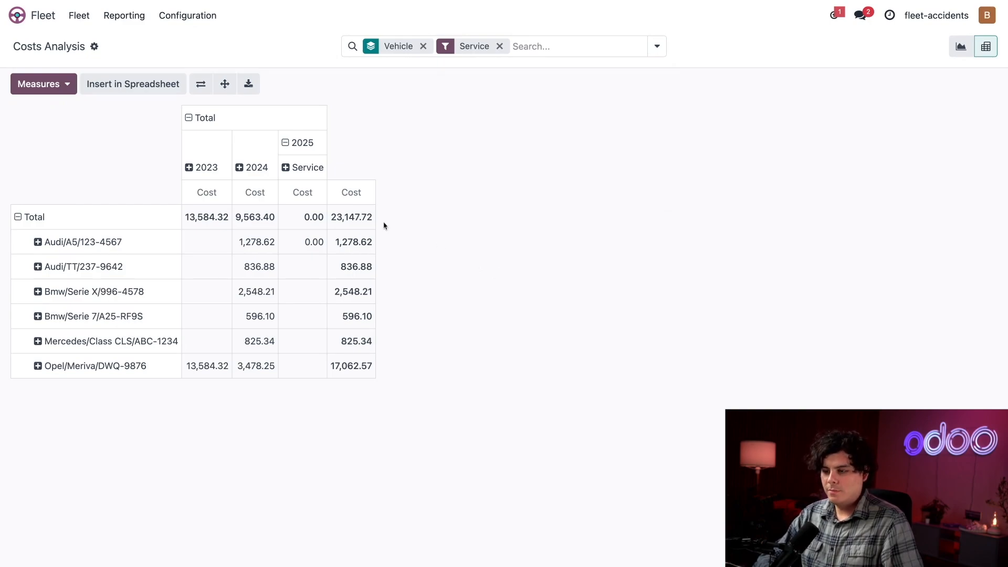
Step: Group service costs by Driver, flip axes so years are rows, and collapse the Total column
click(307, 167)
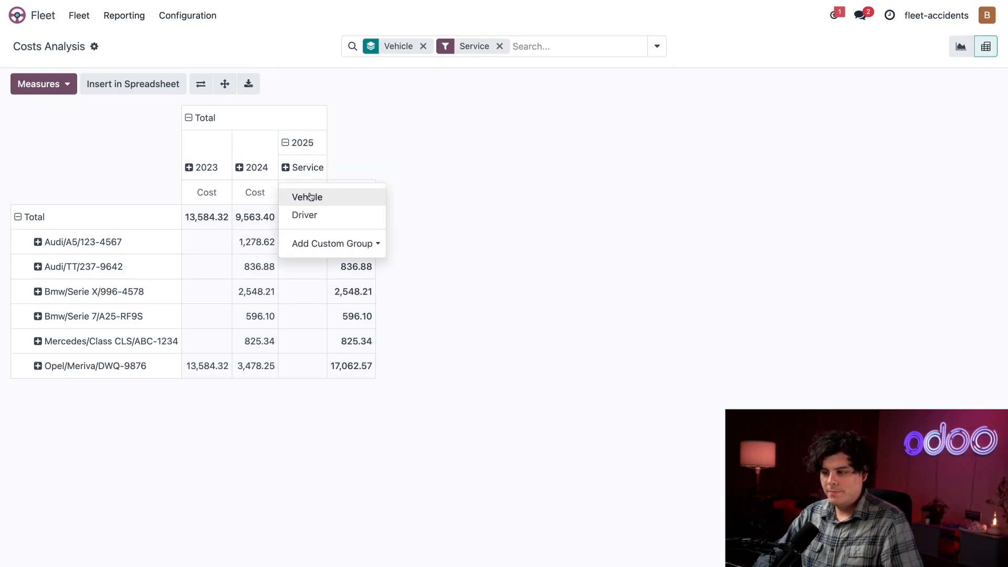
click(305, 215)
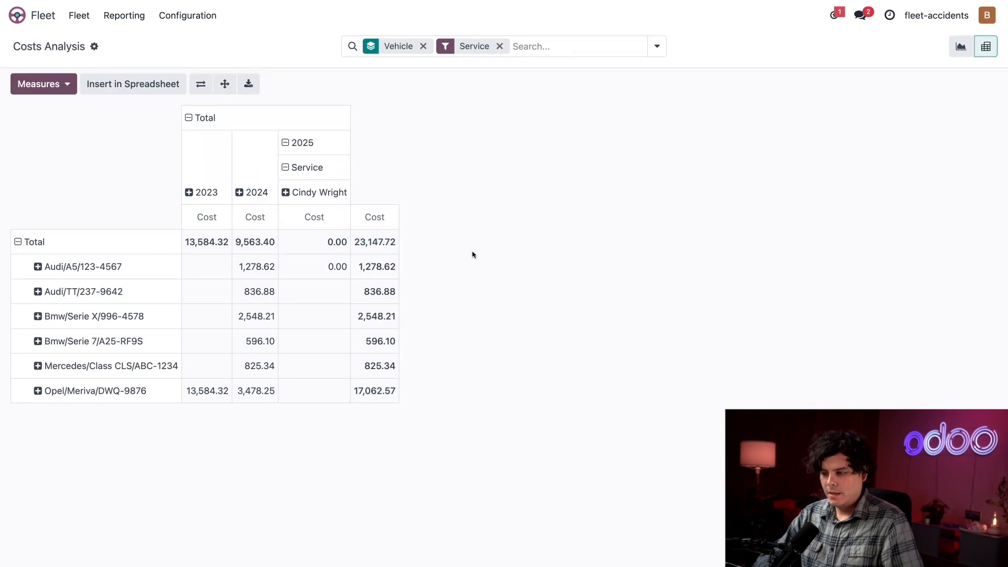
mouse_move(468, 145)
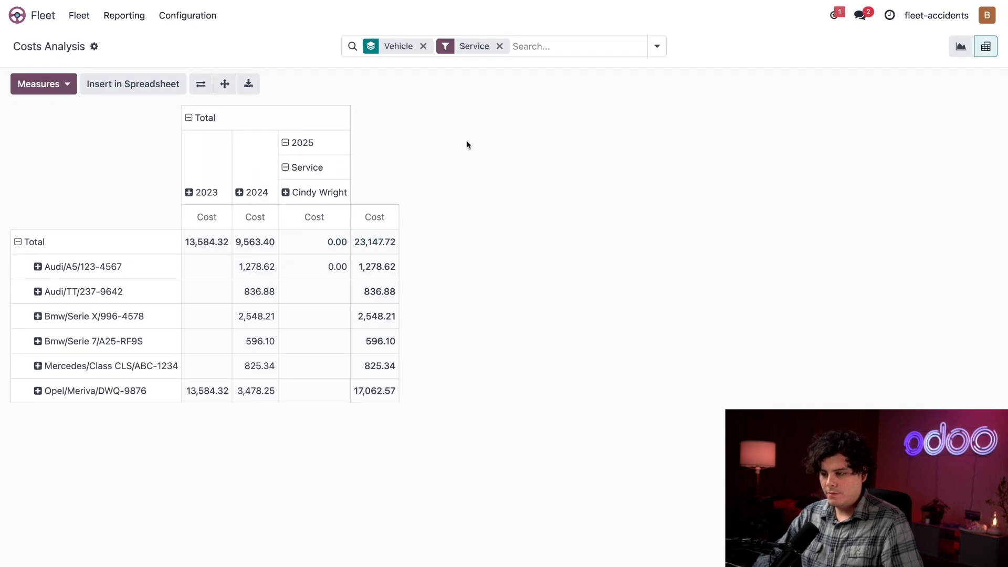
mouse_move(460, 151)
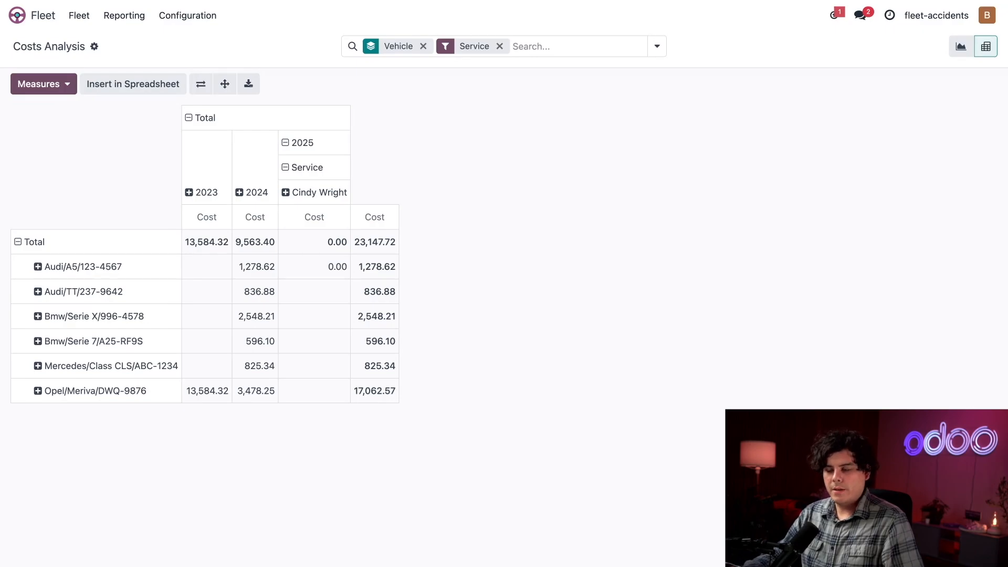
click(200, 83)
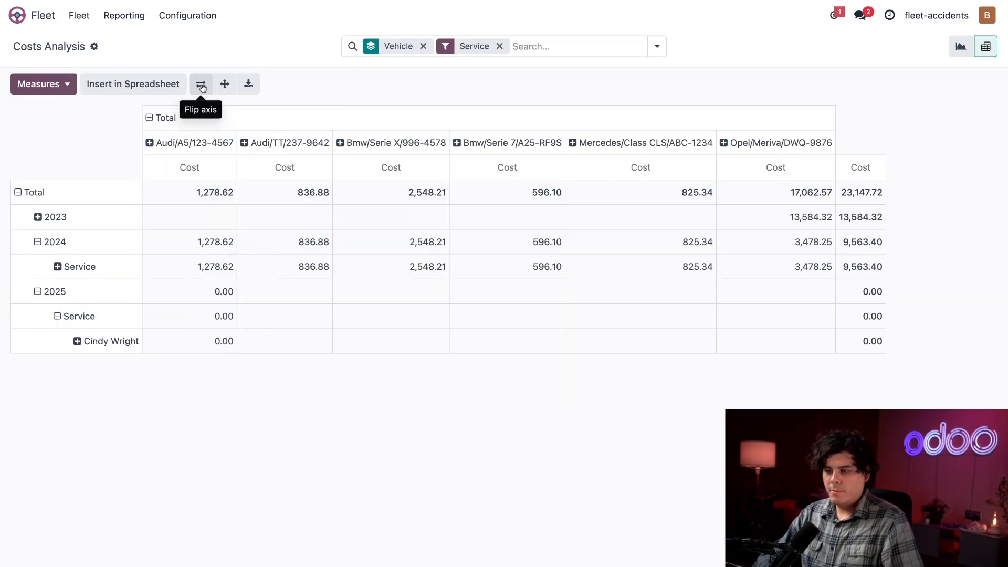
mouse_move(206, 63)
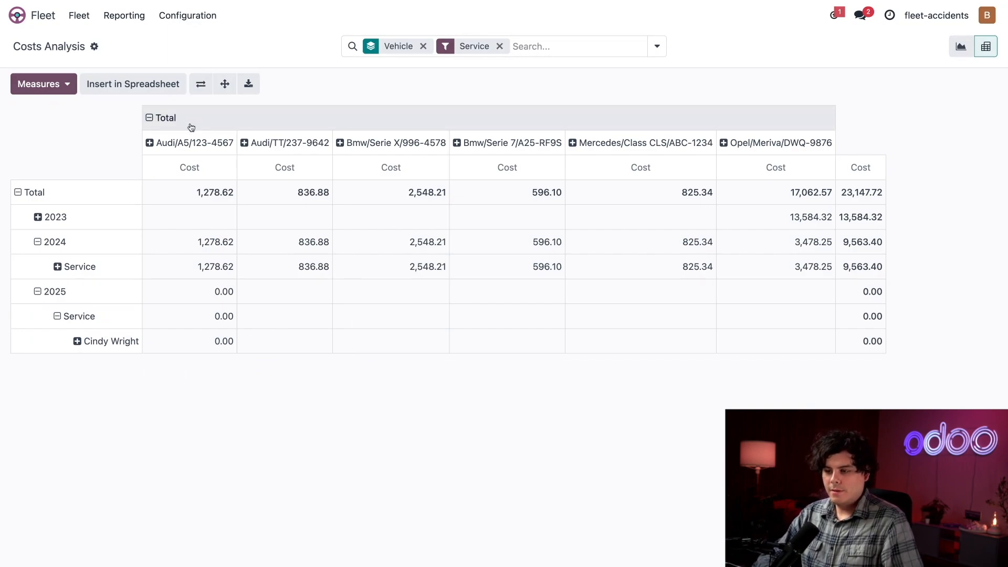
click(164, 117)
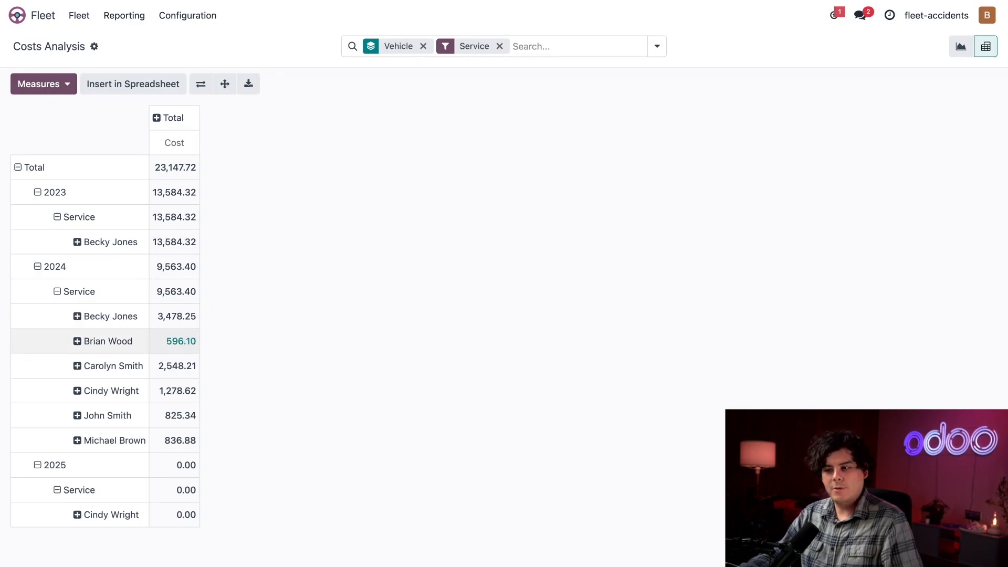
mouse_move(209, 345)
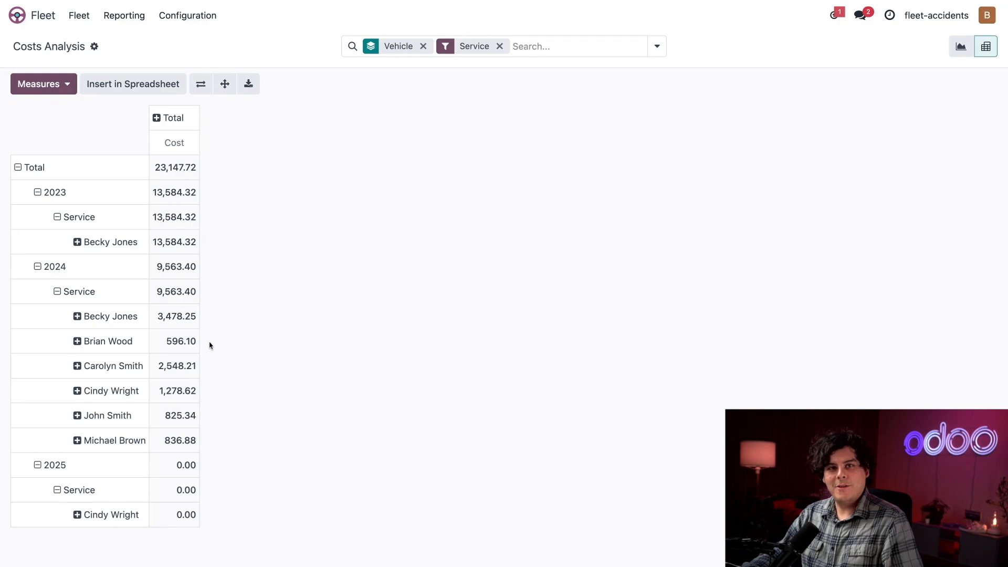
mouse_move(219, 353)
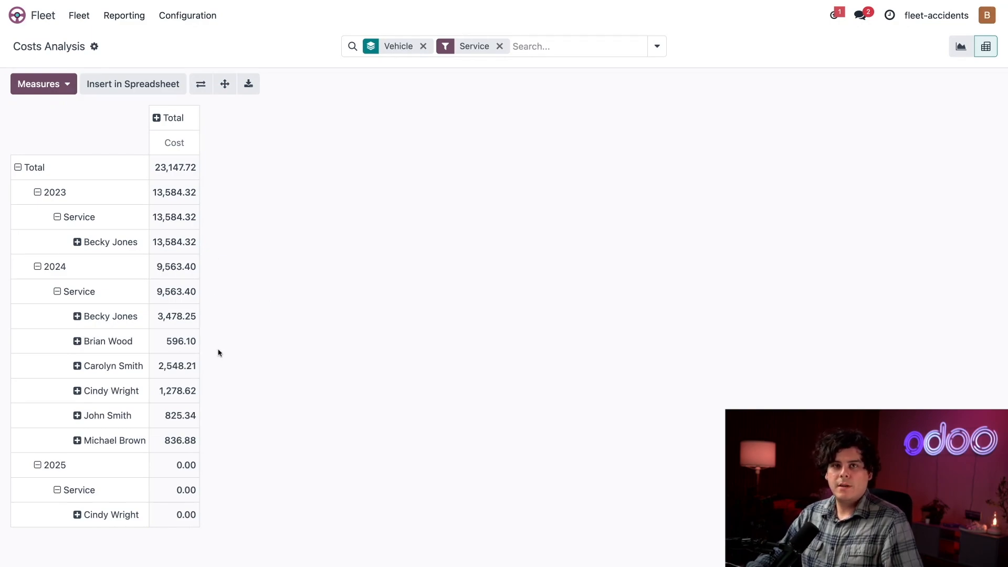